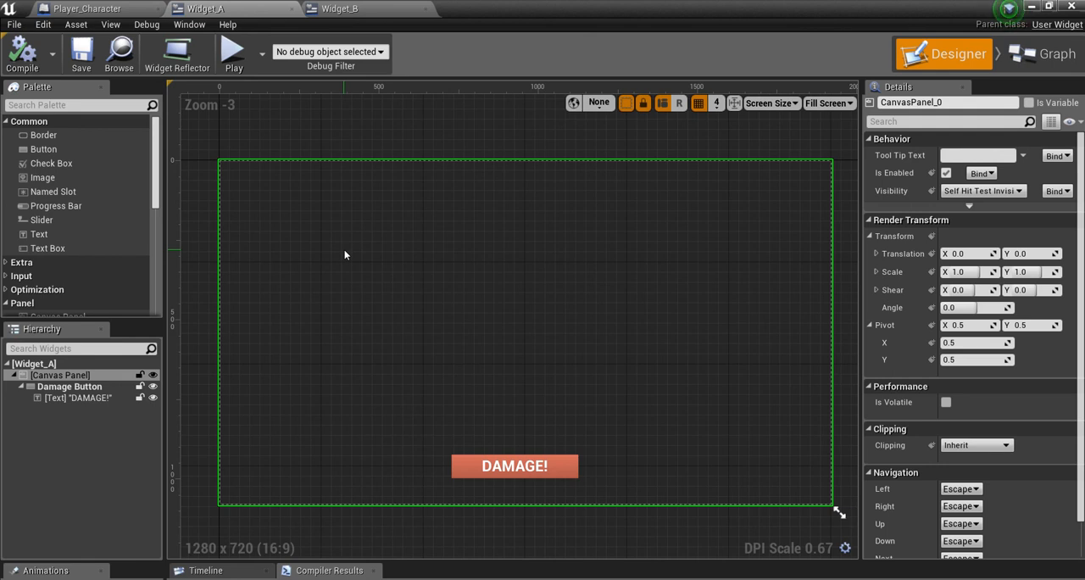
pyautogui.moveTo(411, 241)
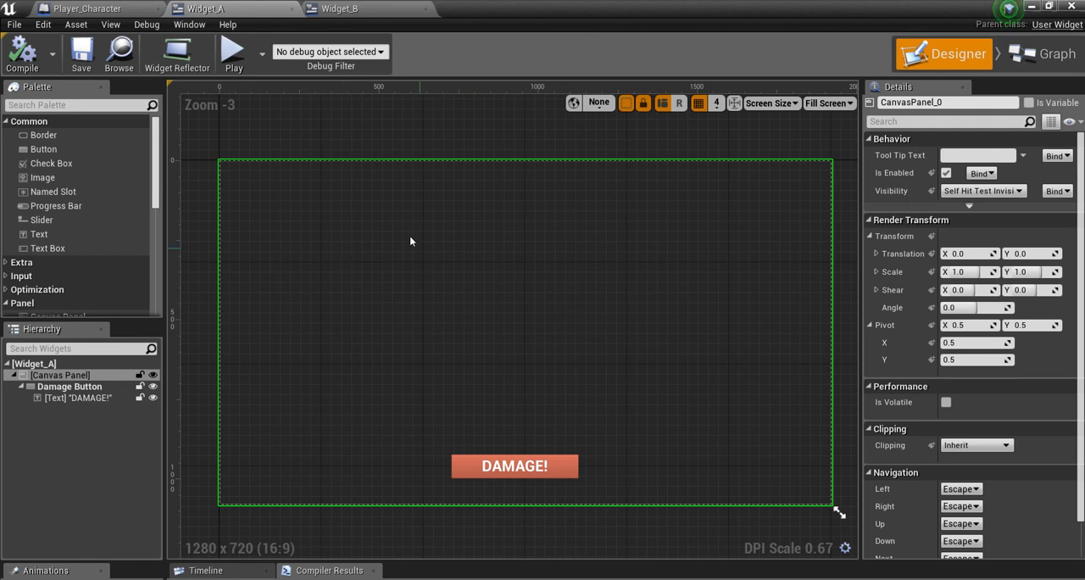
pyautogui.moveTo(449, 400)
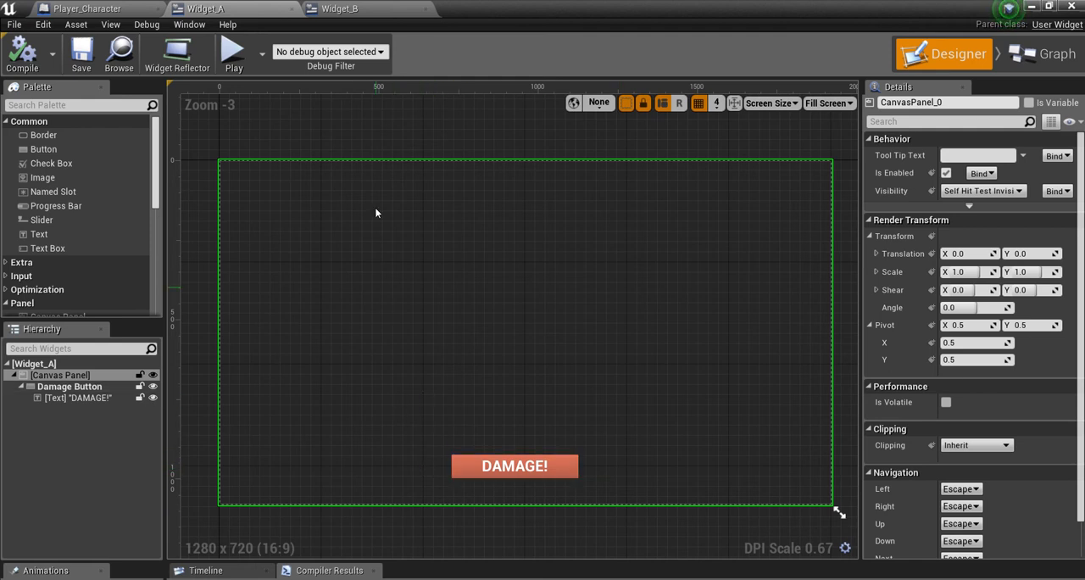
# Switch to Widget_B to view its green progress bar inside a horizontal box.
pyautogui.click(371, 8)
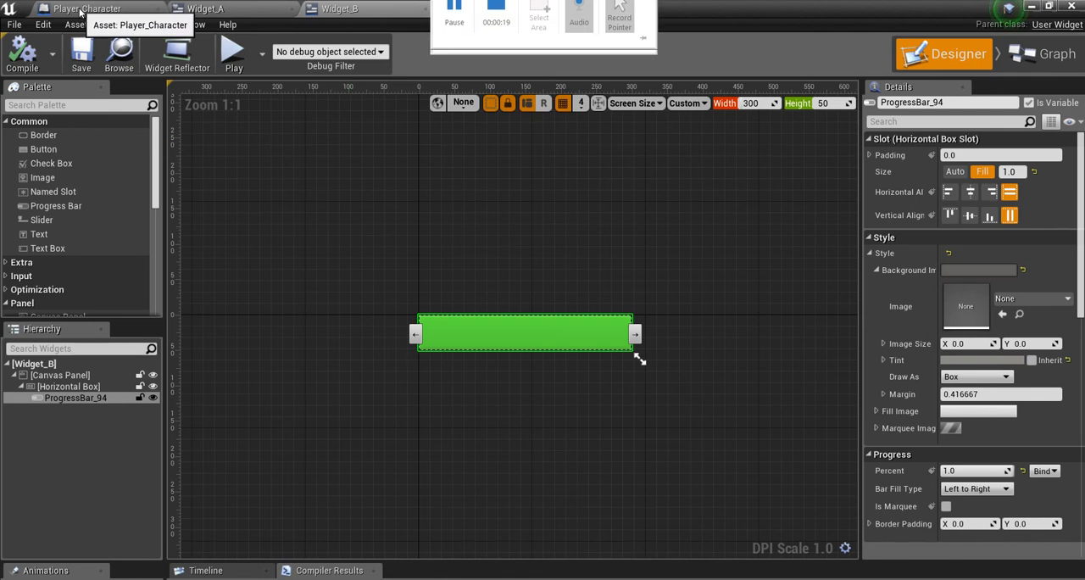
# Bring up the Player_Character blueprint showing the Widget component's green health bar.
pyautogui.click(85, 6)
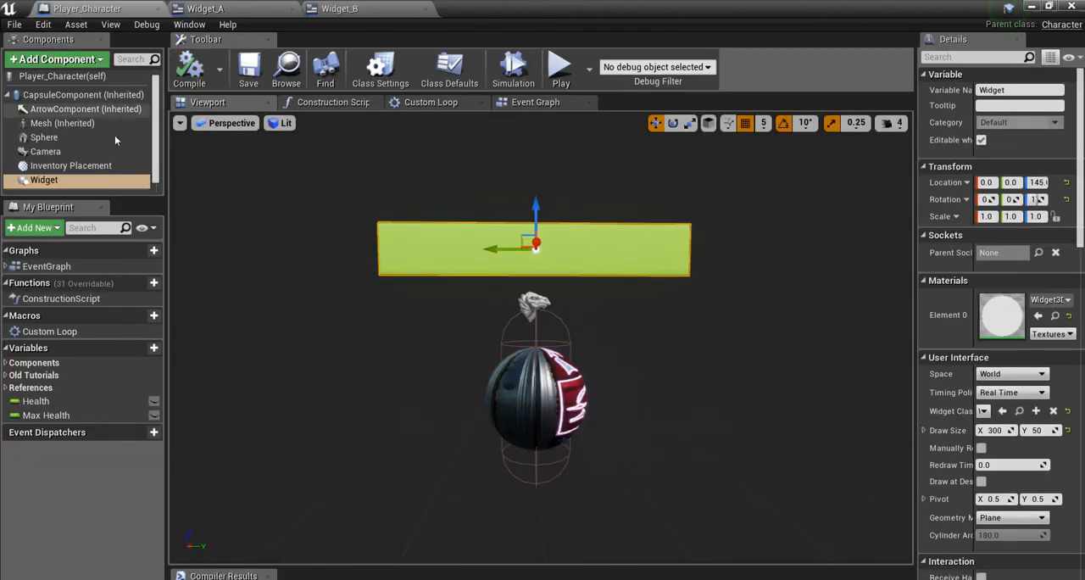
pyautogui.moveTo(44, 180)
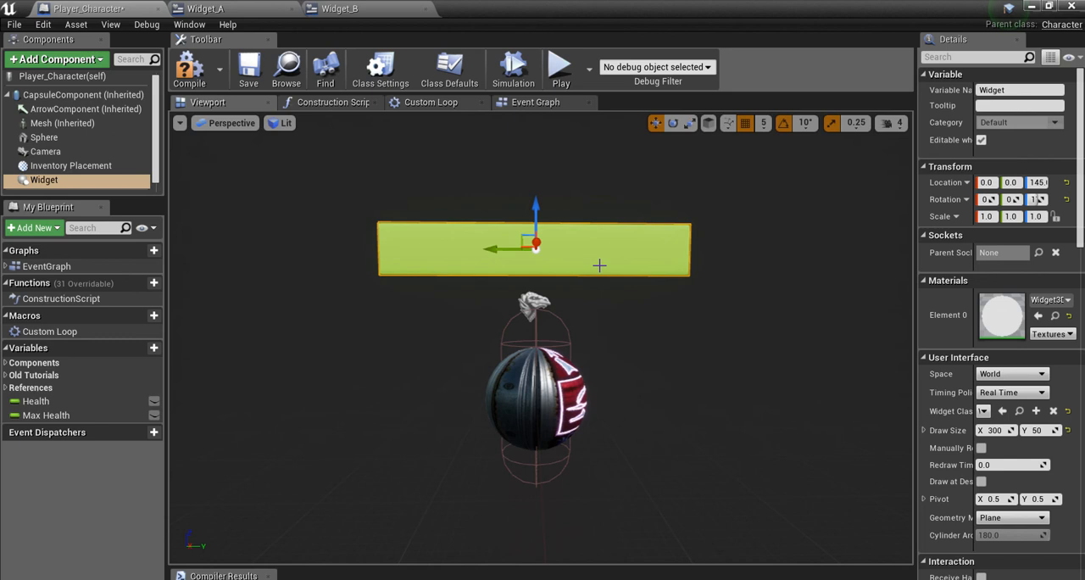
pyautogui.moveTo(192, 69)
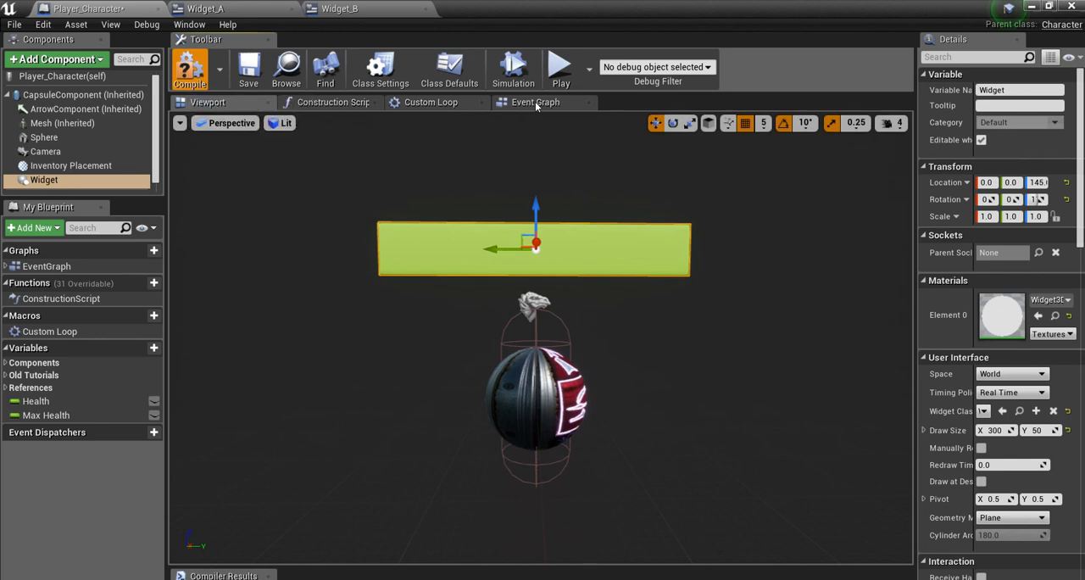
# From Event BeginPlay, create a Widget_A widget owned by Get Player Controller and add it to viewport.
pyautogui.click(535, 102)
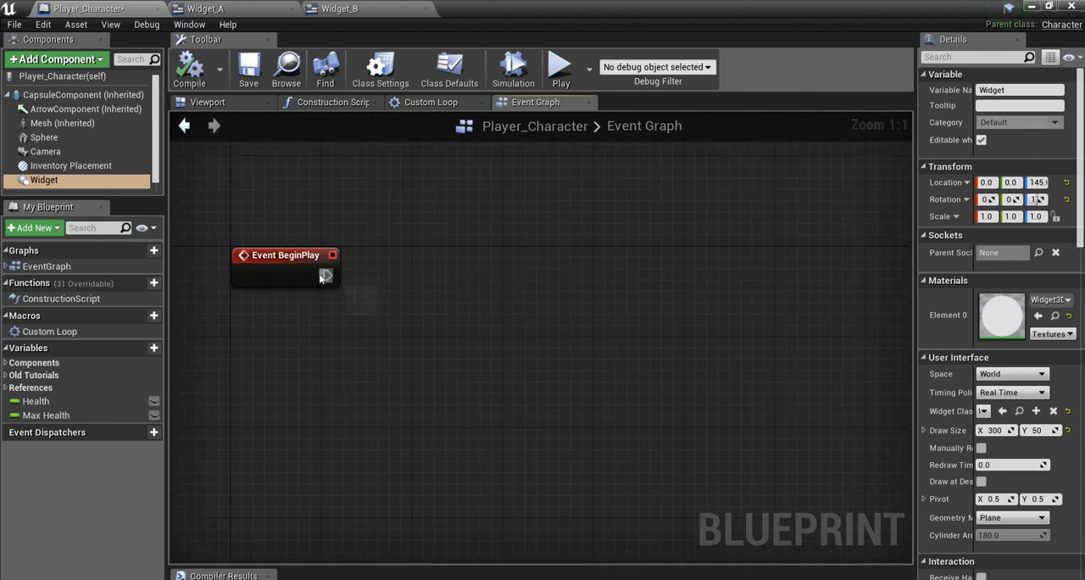
pyautogui.moveTo(329, 275); pyautogui.dragTo(416, 263)
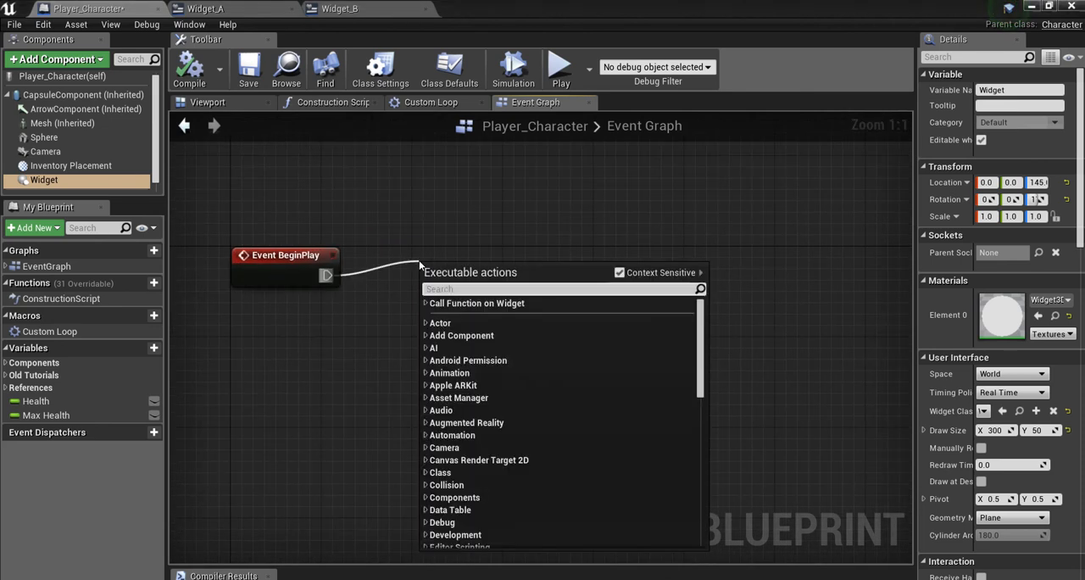
pyautogui.write('creat')
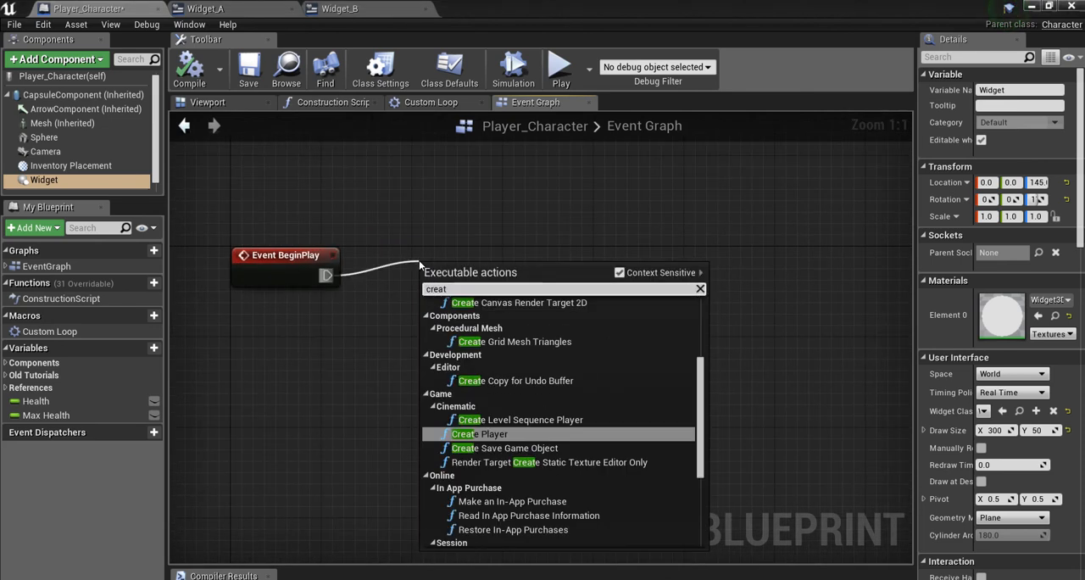
pyautogui.write('create widhe')
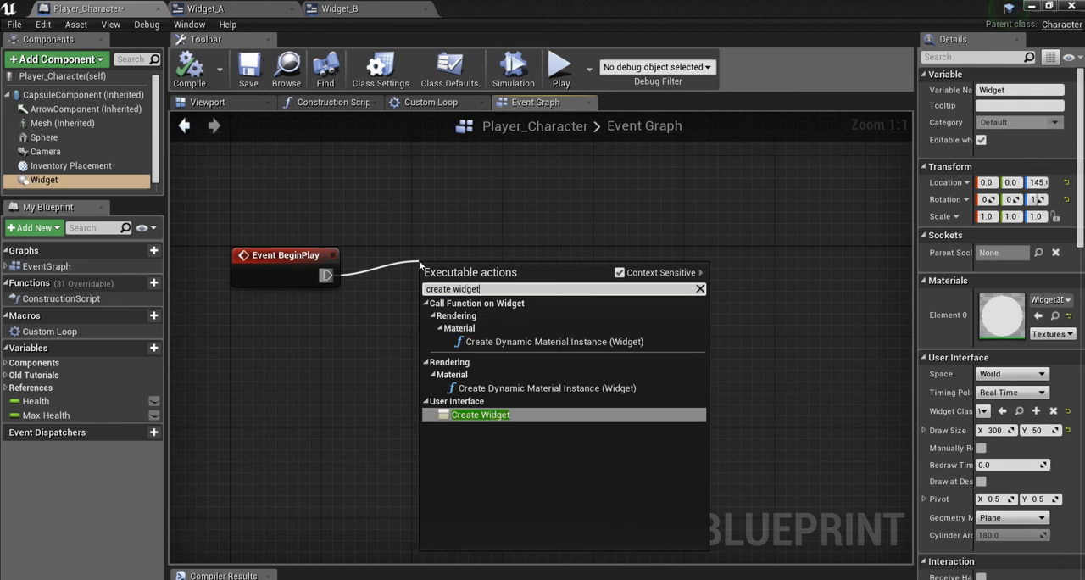
pyautogui.click(480, 415)
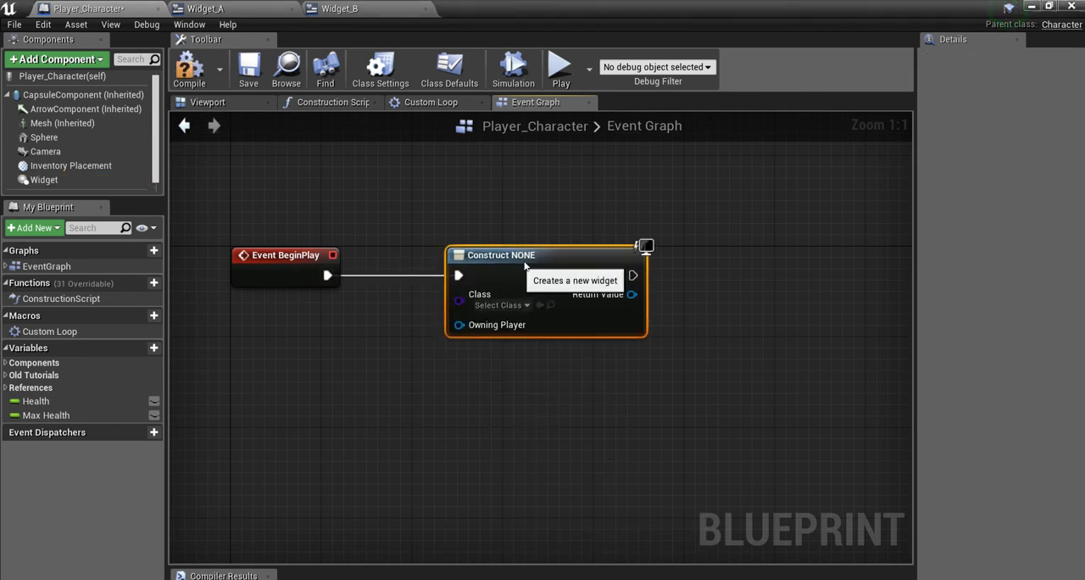
pyautogui.click(502, 304)
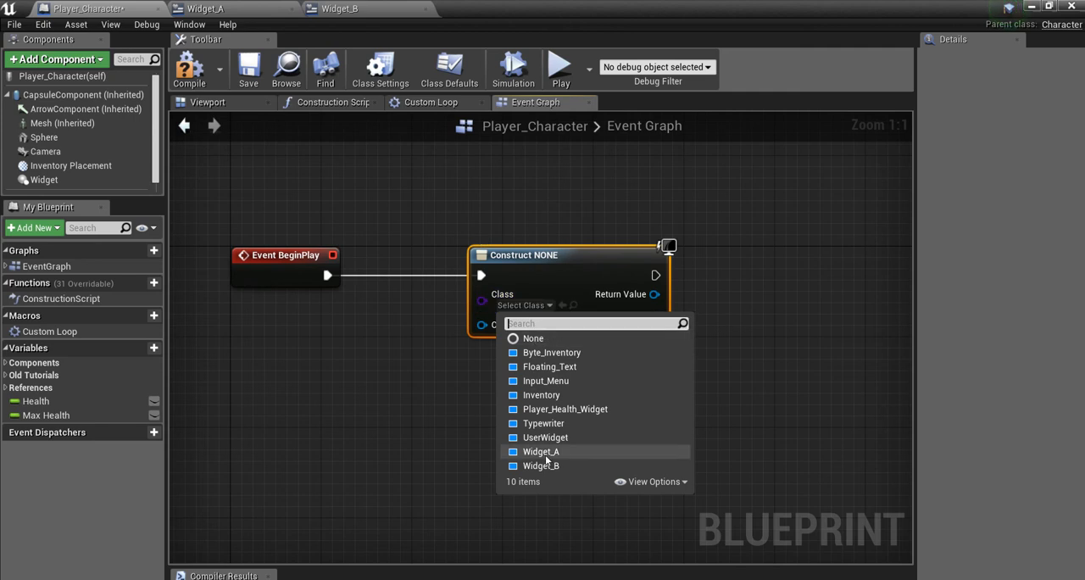
pyautogui.click(541, 451)
pyautogui.write('get pla')
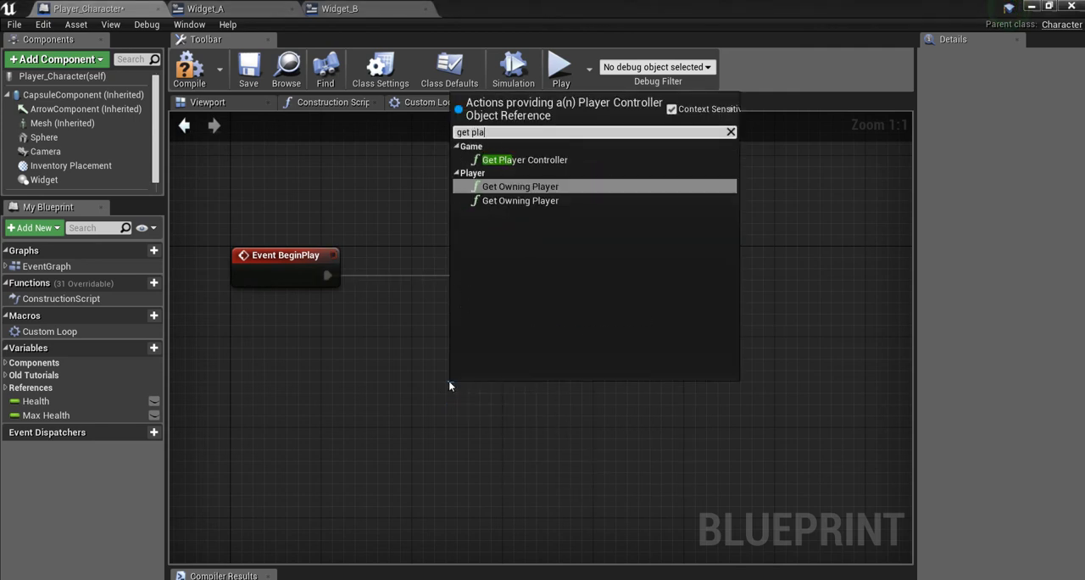
pyautogui.click(524, 159)
pyautogui.write('add')
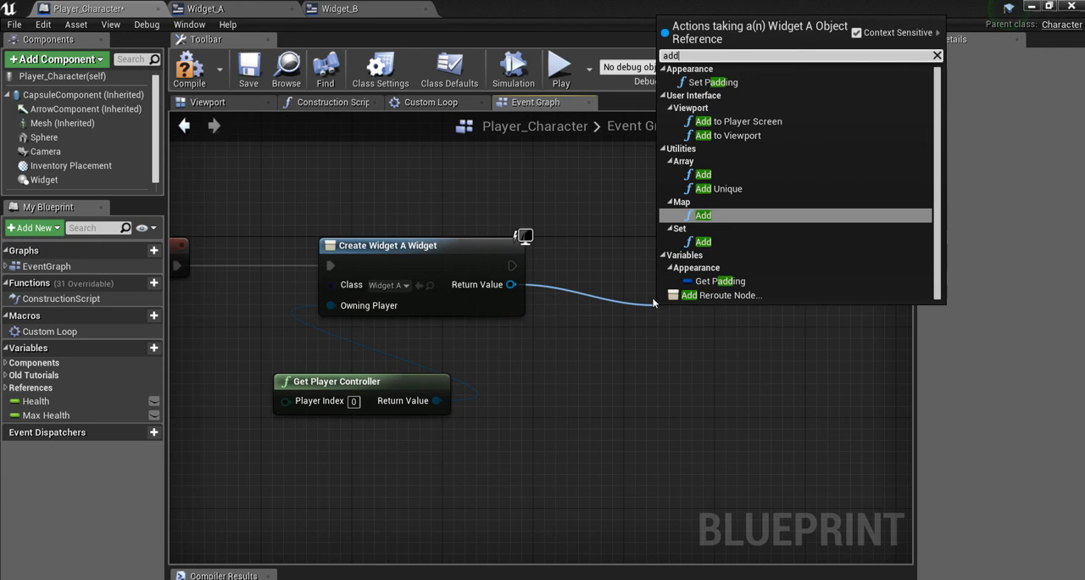
pyautogui.click(734, 135)
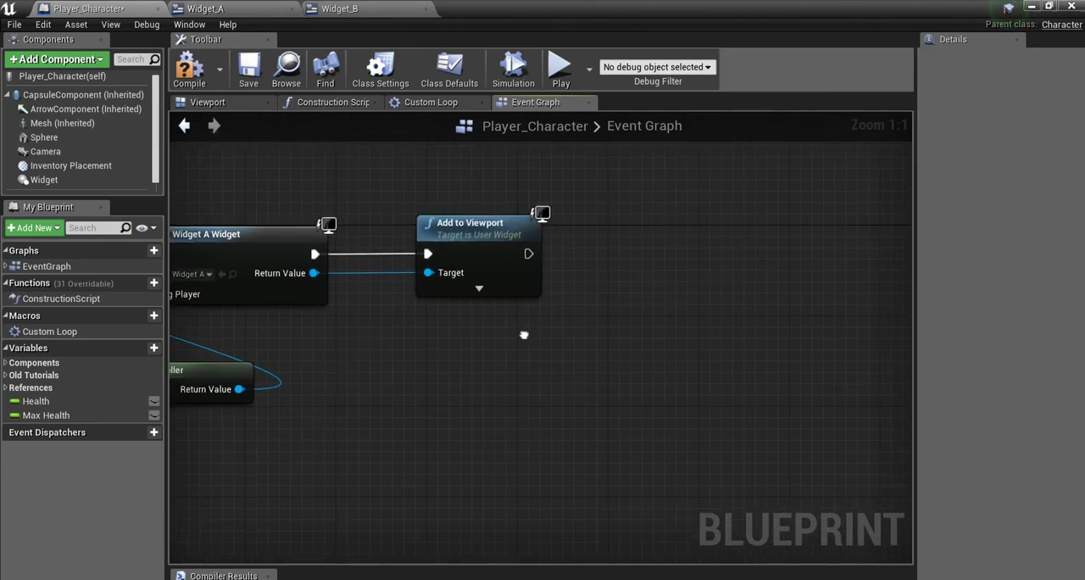
pyautogui.moveTo(44, 180)
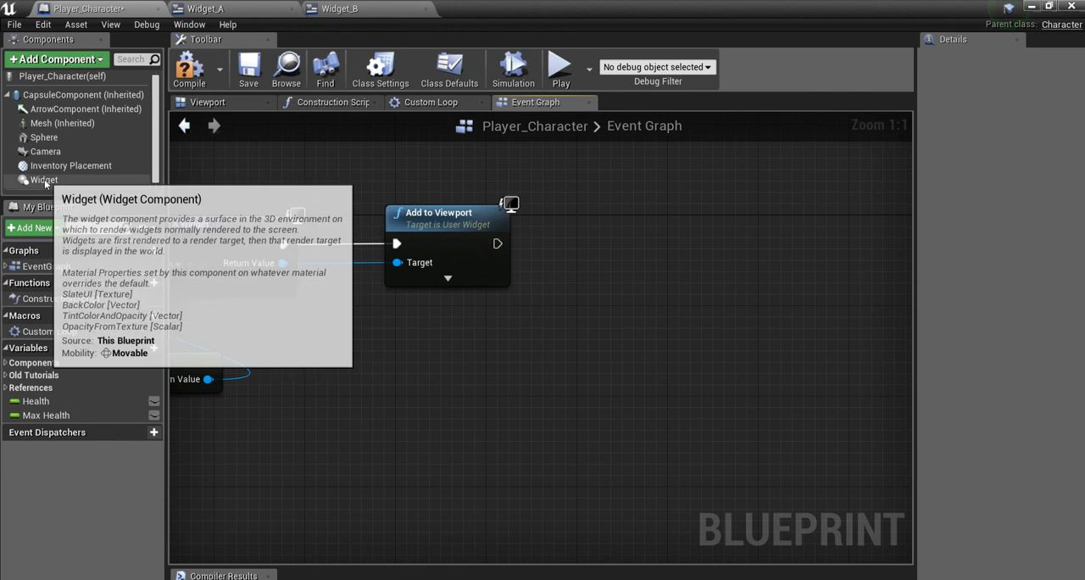
# Place a Widget component reference in the Event Graph, wired into Get User Widget Object.
pyautogui.click(43, 179)
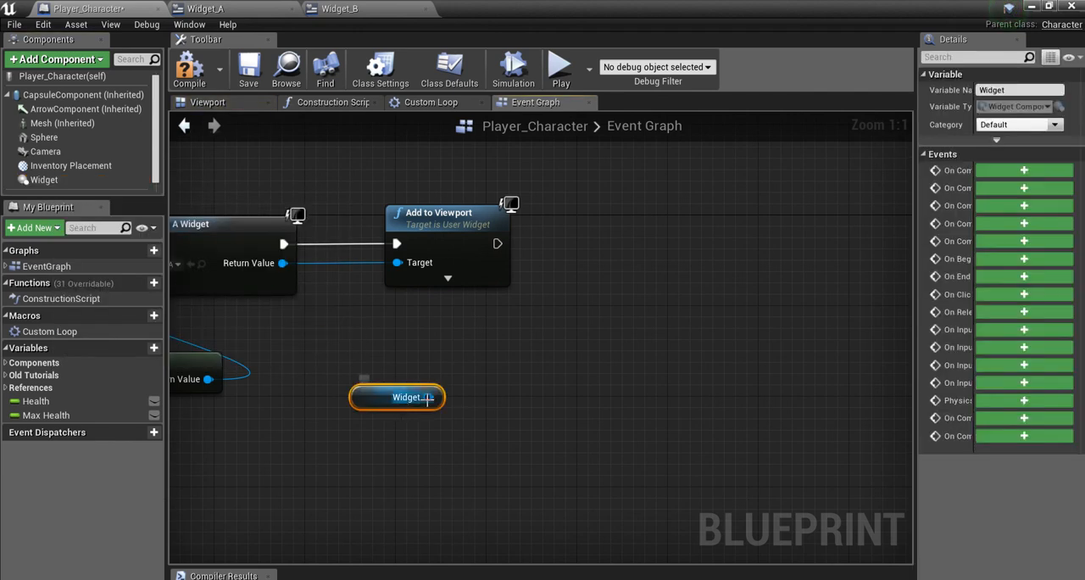
pyautogui.click(208, 101)
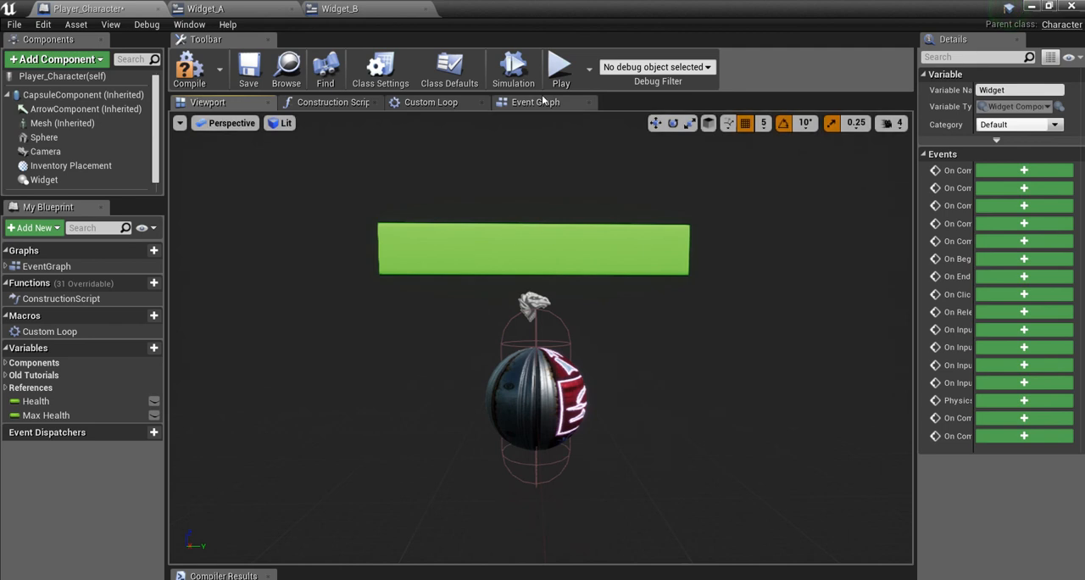
pyautogui.click(535, 102)
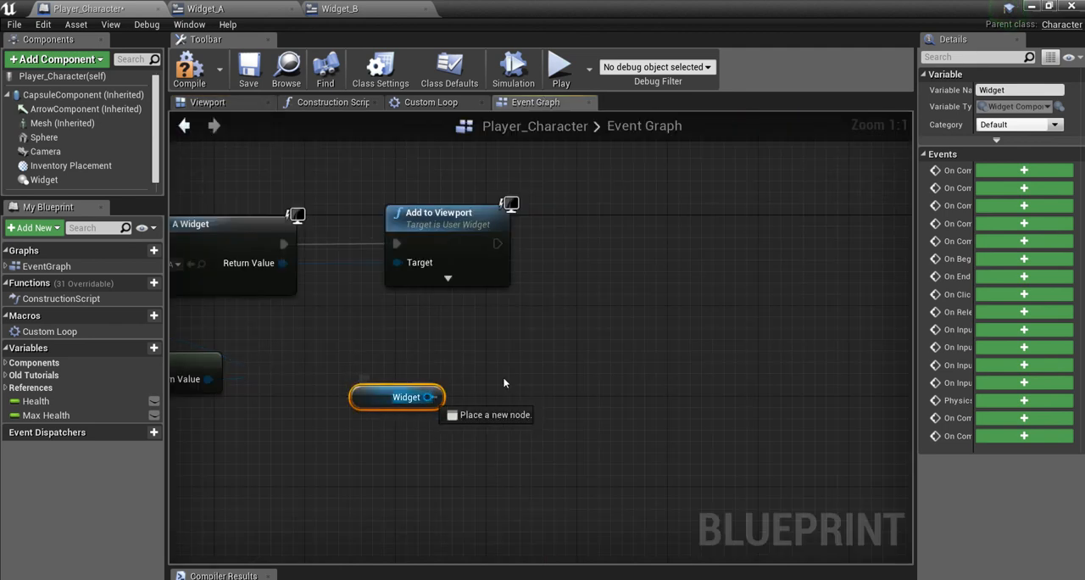
pyautogui.moveTo(440, 397); pyautogui.dragTo(509, 381)
pyautogui.write('get us')
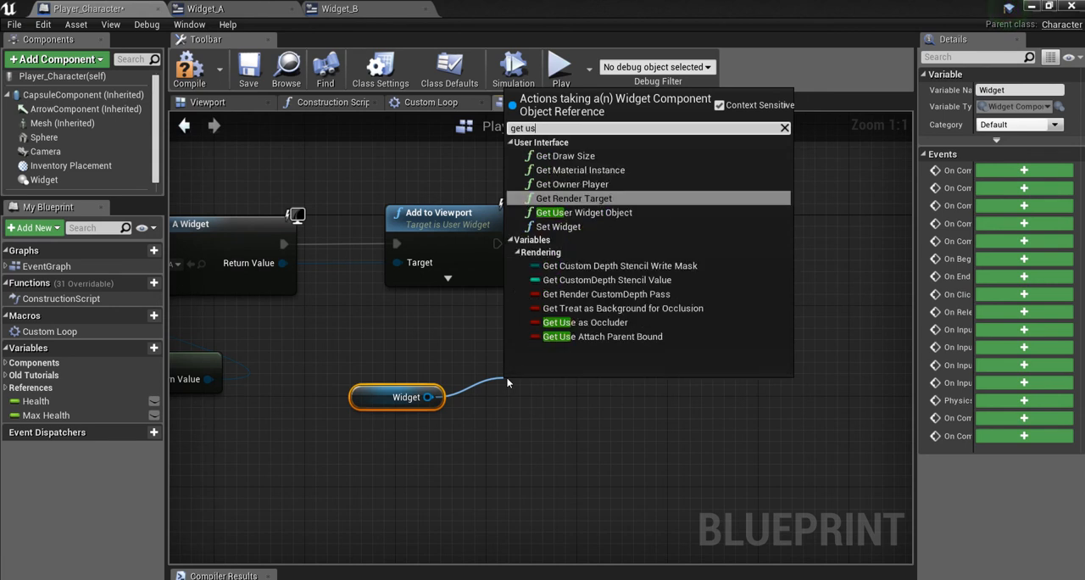
pyautogui.click(583, 212)
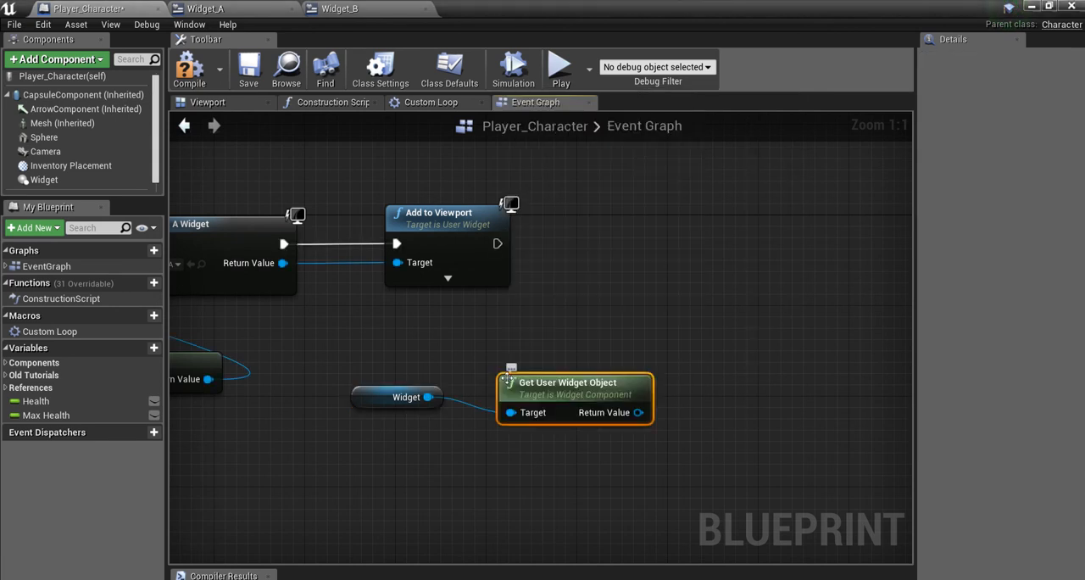
pyautogui.moveTo(575, 383); pyautogui.dragTo(552, 359)
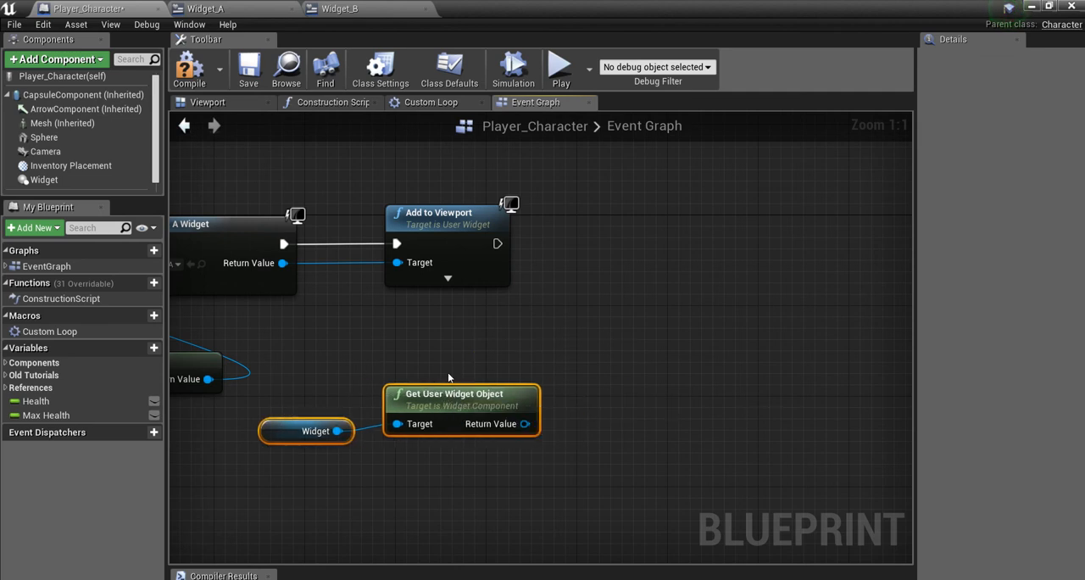
pyautogui.moveTo(354, 6)
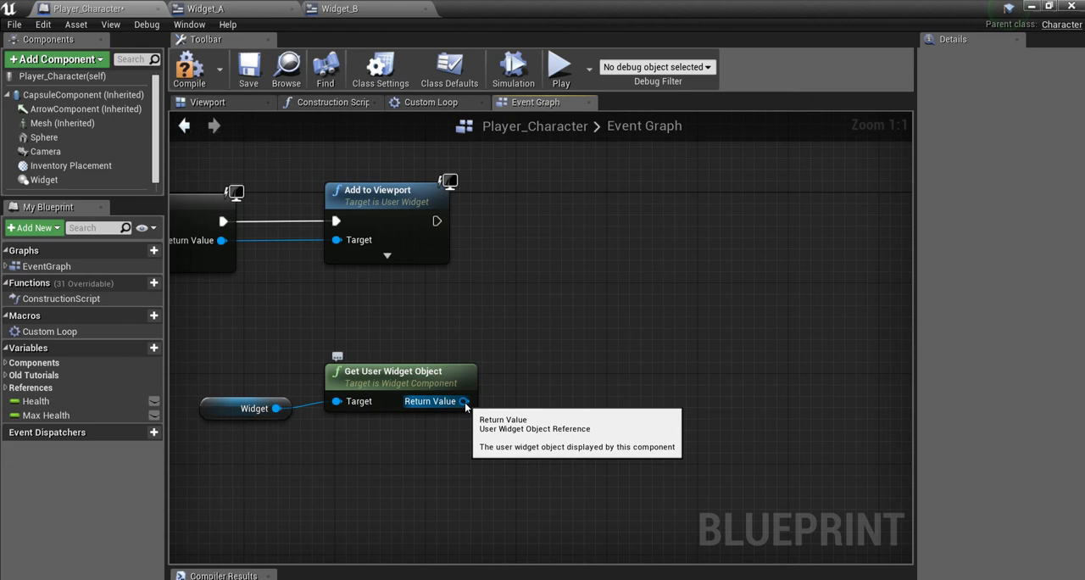
# Cast the user widget object to Widget_B, promote it to Widget B Ref, and compile.
pyautogui.moveTo(464, 401); pyautogui.dragTo(528, 345)
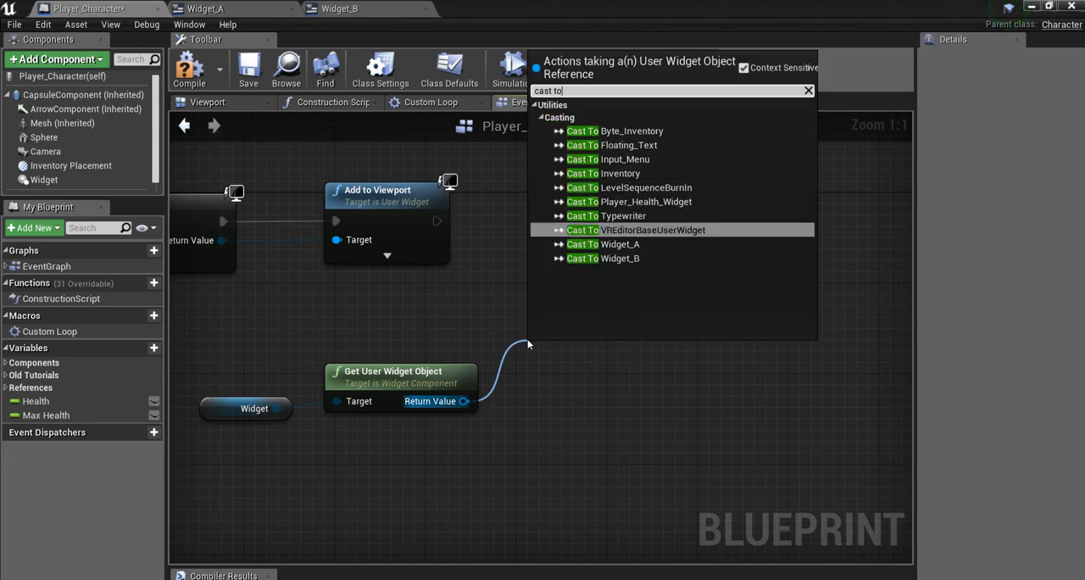
pyautogui.write('widge')
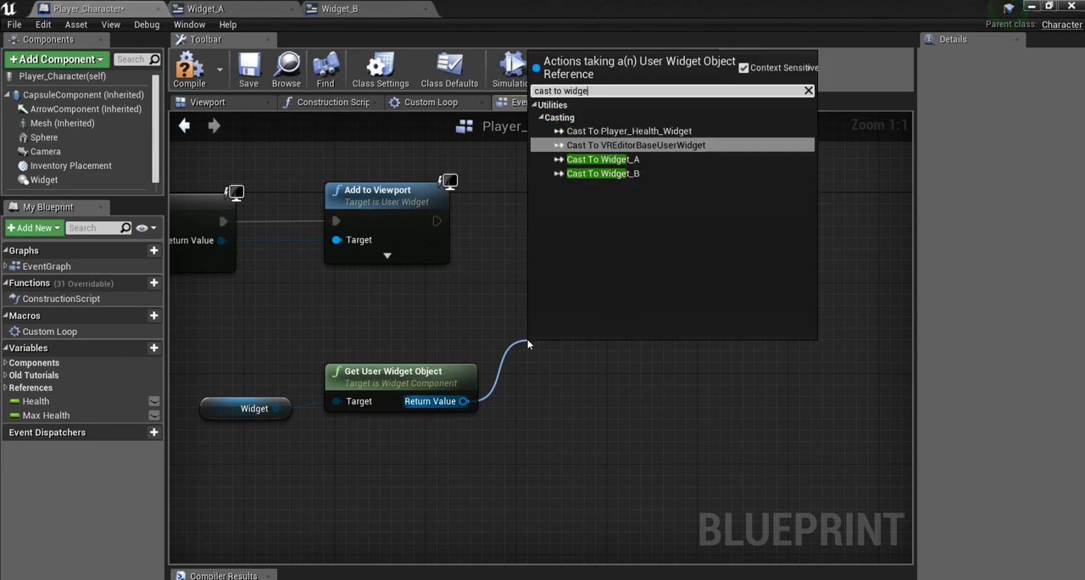
pyautogui.click(602, 173)
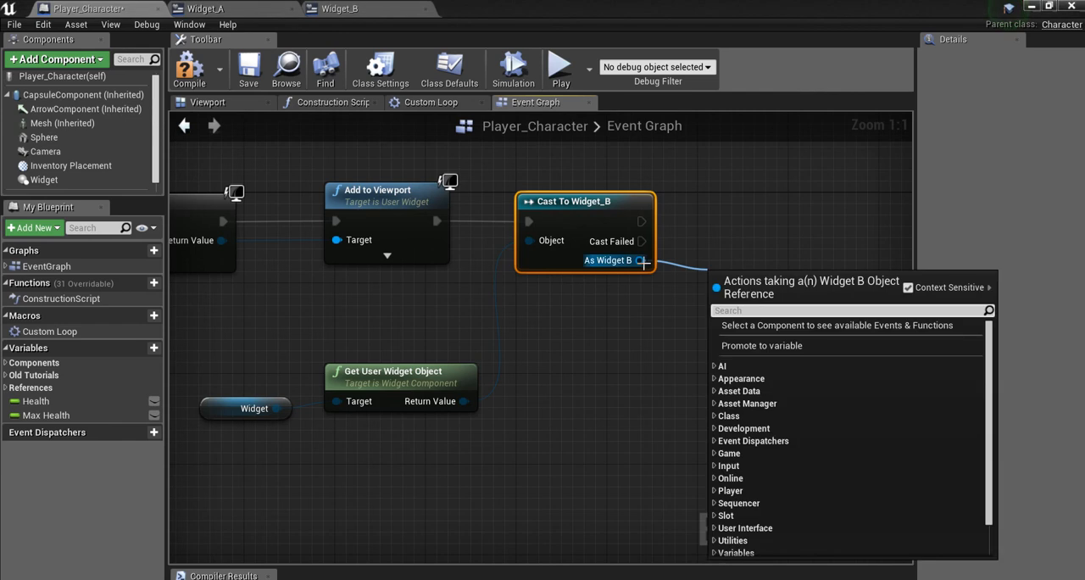
pyautogui.click(762, 345)
pyautogui.write('Widget B Ref')
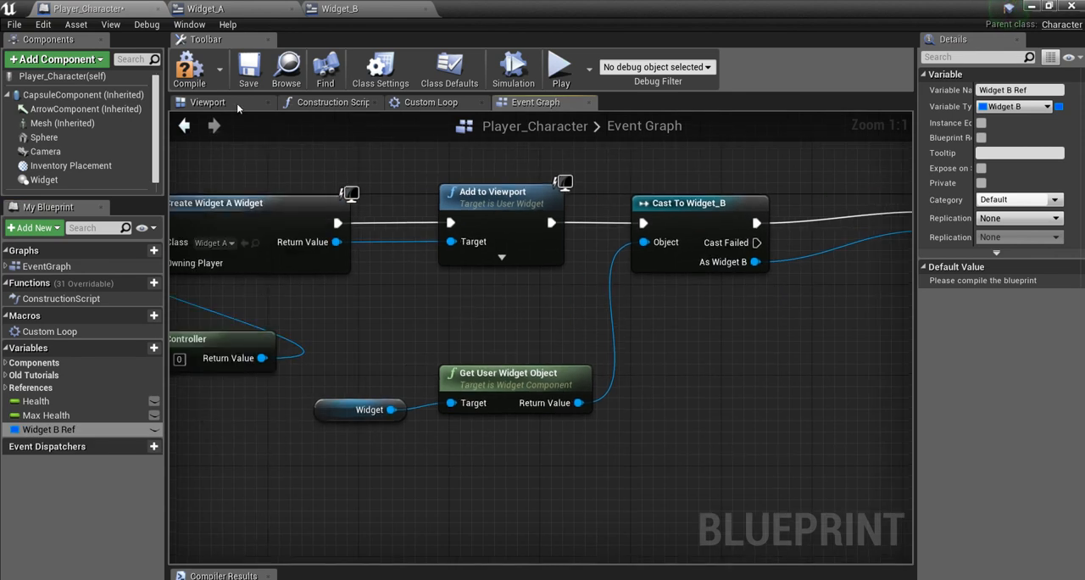
pyautogui.moveTo(189, 70)
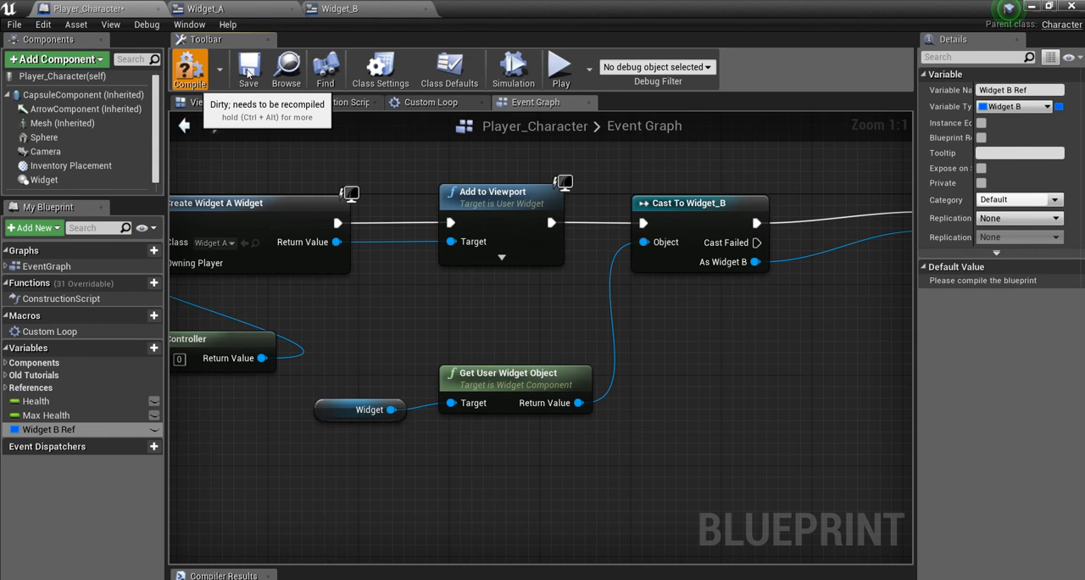
pyautogui.click(190, 69)
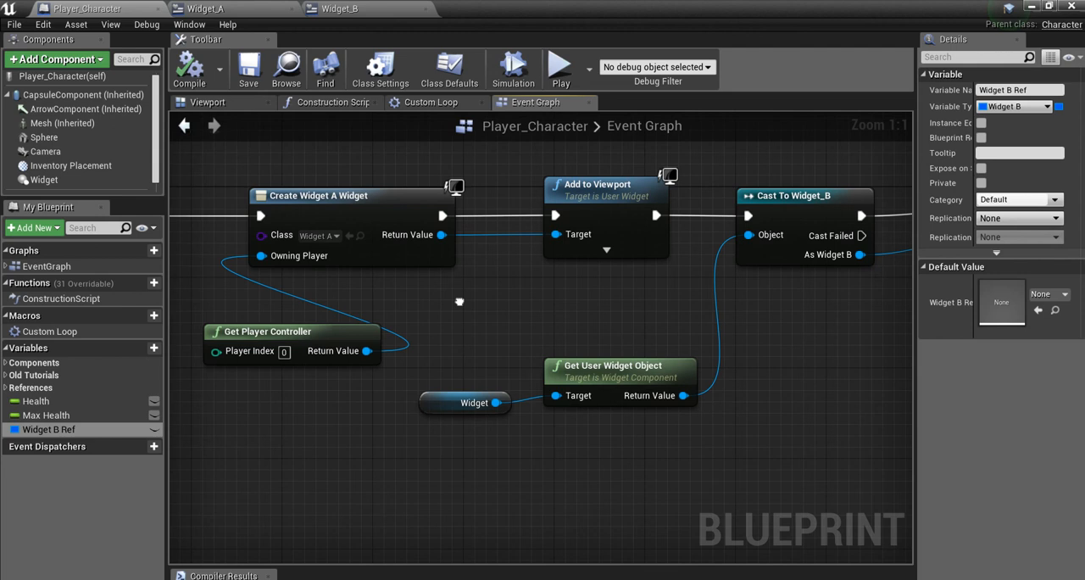
# Switch from Widget_A to Widget_B and enter its Graph mode.
pyautogui.click(205, 7)
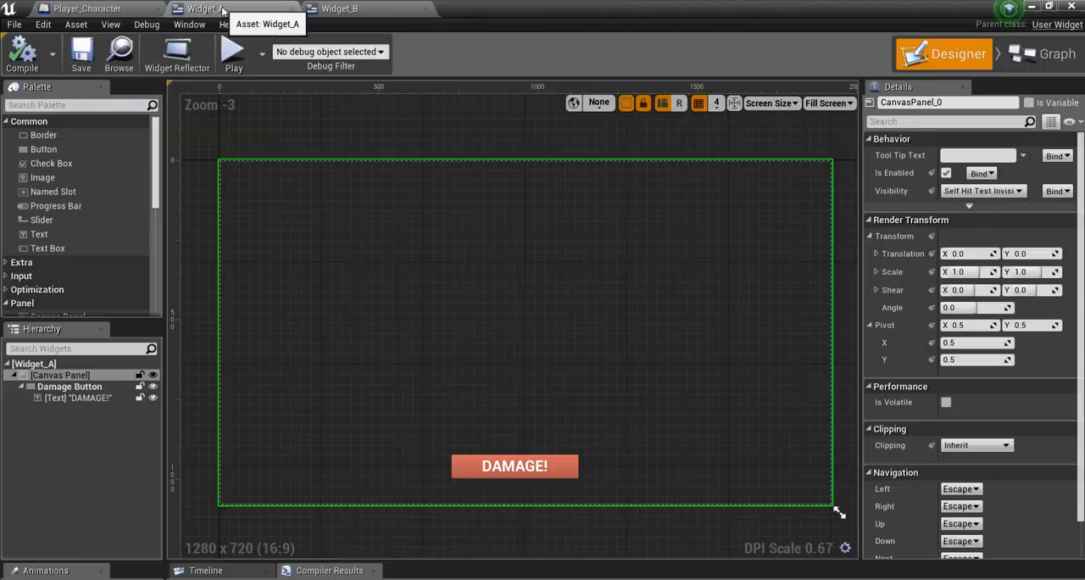
pyautogui.click(347, 9)
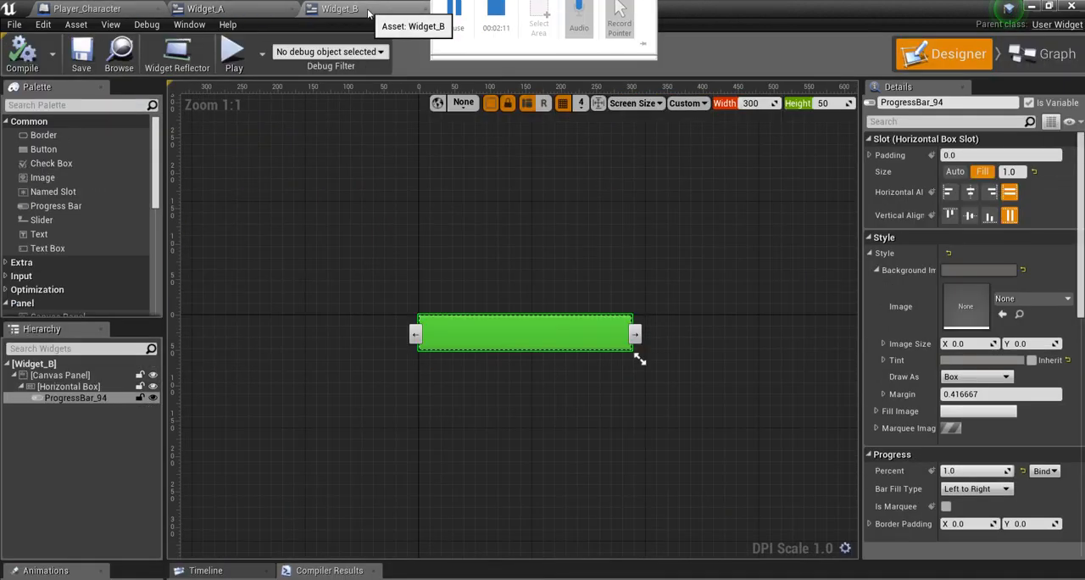
pyautogui.click(1040, 53)
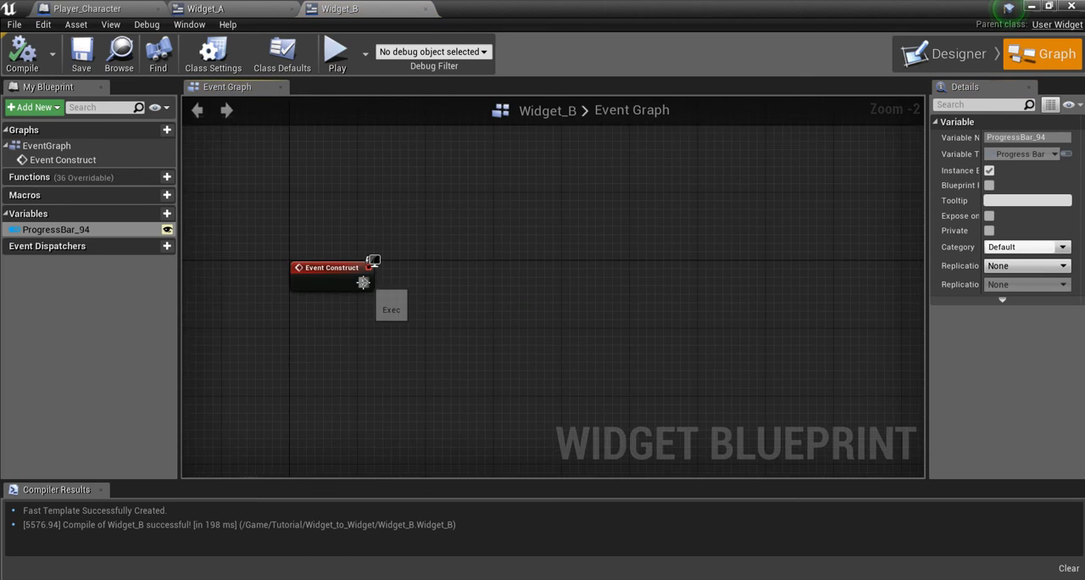
# Off Event Construct, cast Get Player Character to Player_Character and promote it to Player Ref.
pyautogui.moveTo(363, 282); pyautogui.dragTo(521, 305)
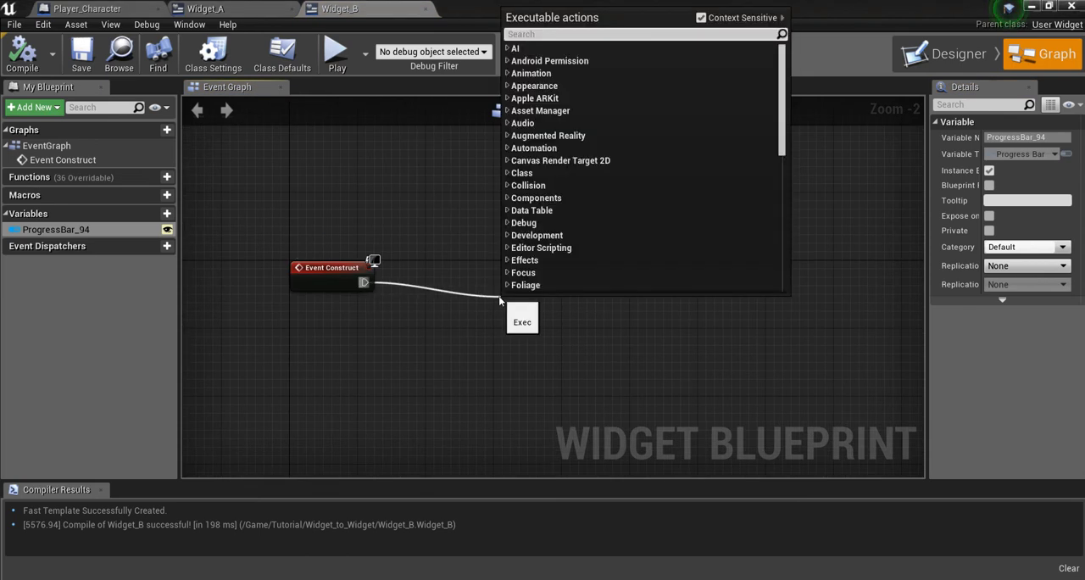
pyautogui.write('cast to pla')
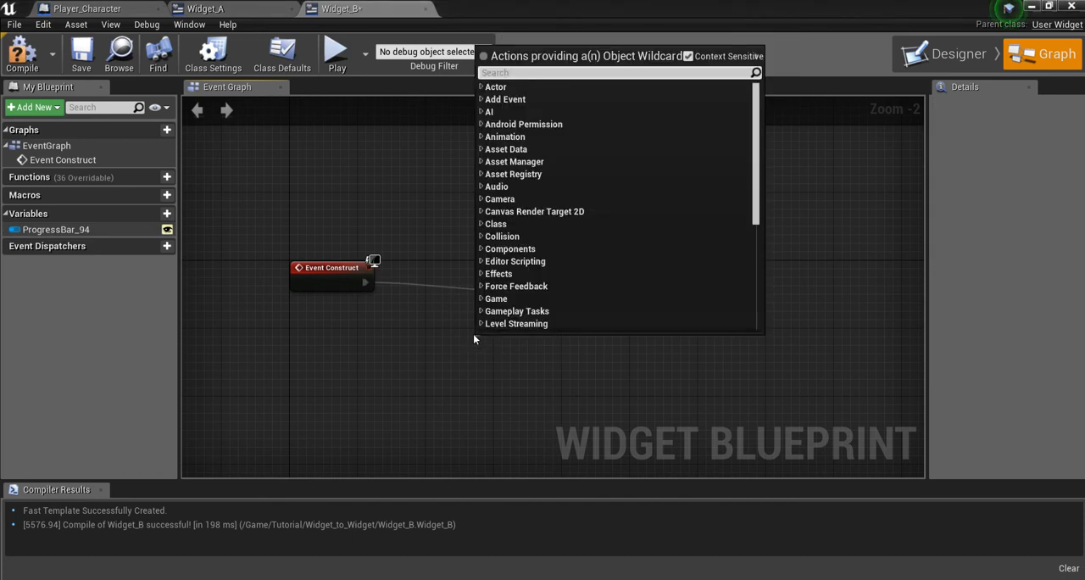
pyautogui.write('get player chara')
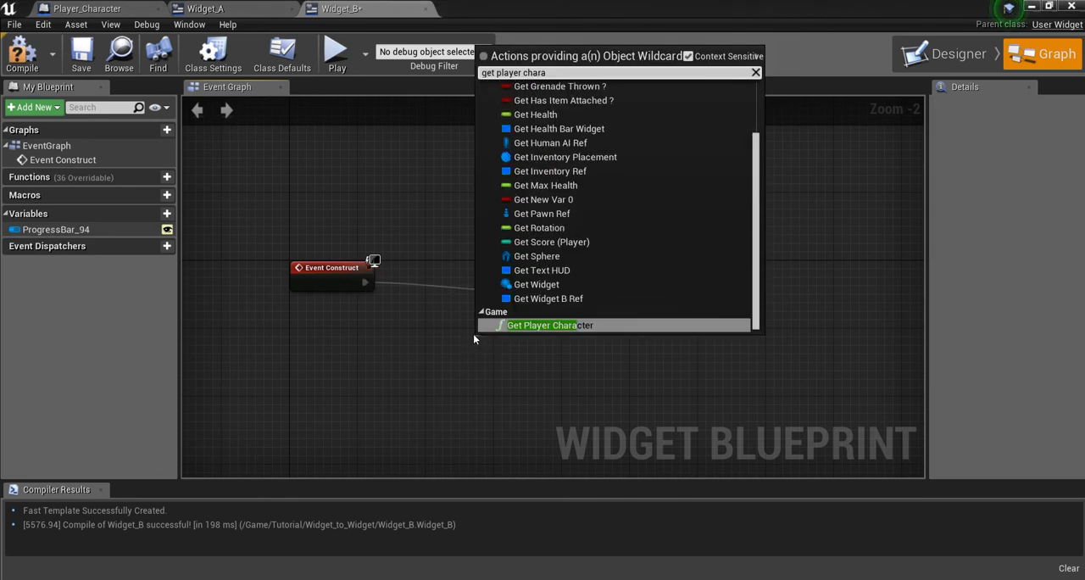
pyautogui.click(550, 325)
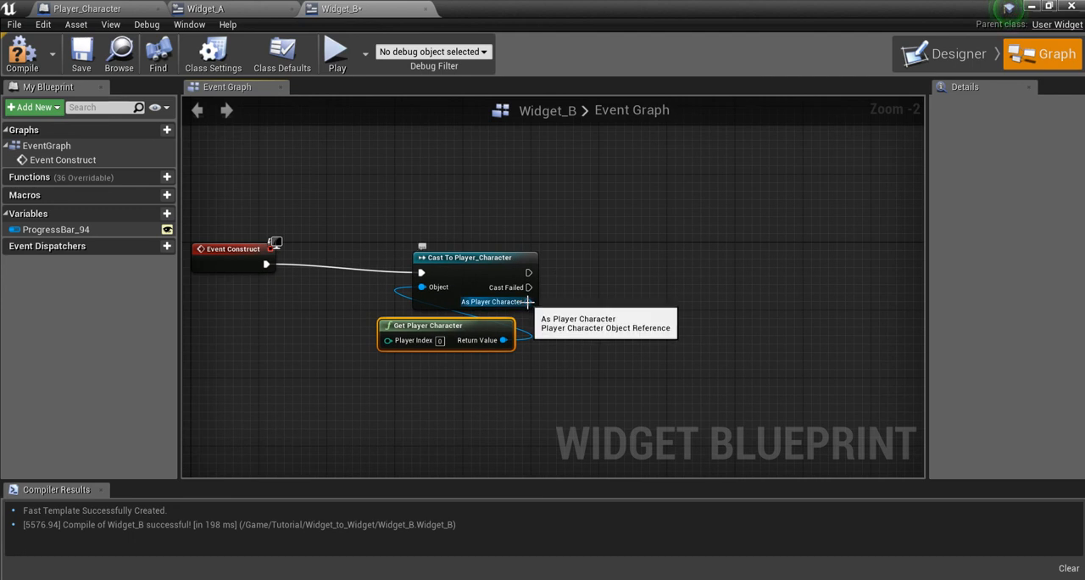
pyautogui.moveTo(528, 301); pyautogui.dragTo(666, 259)
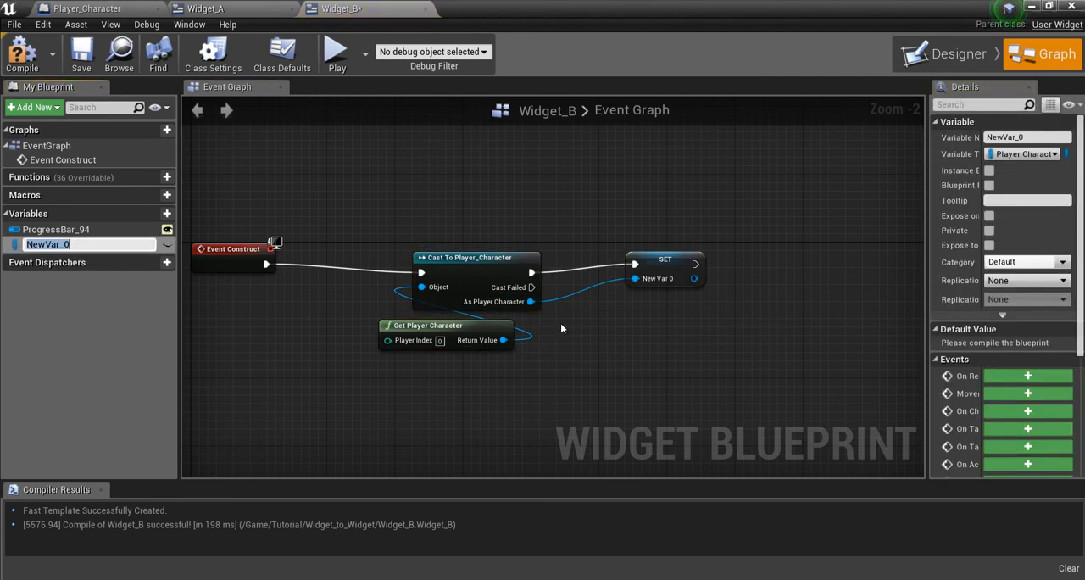
pyautogui.write('Player Ref')
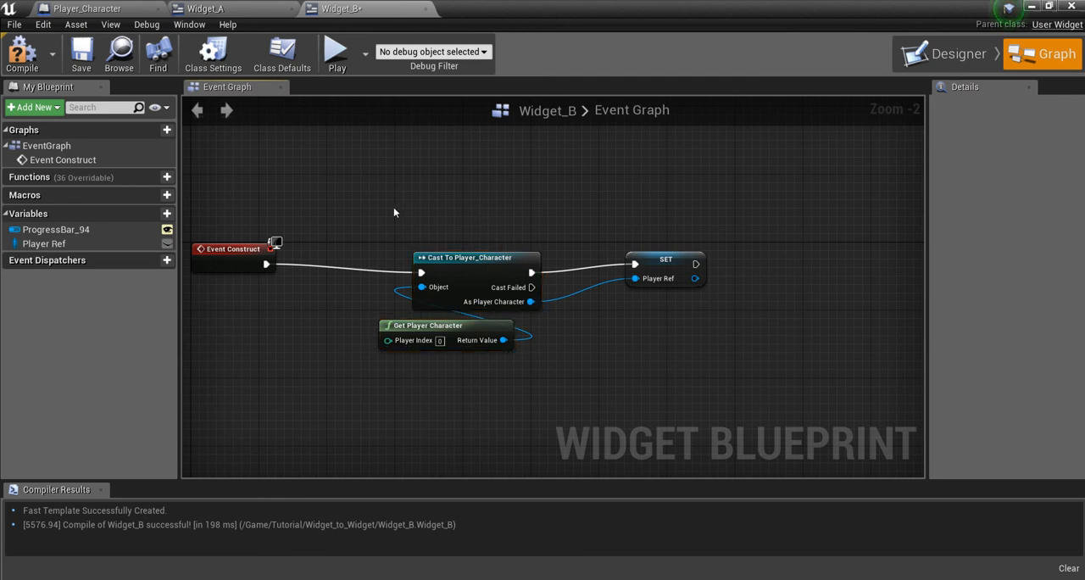
pyautogui.moveTo(72, 197)
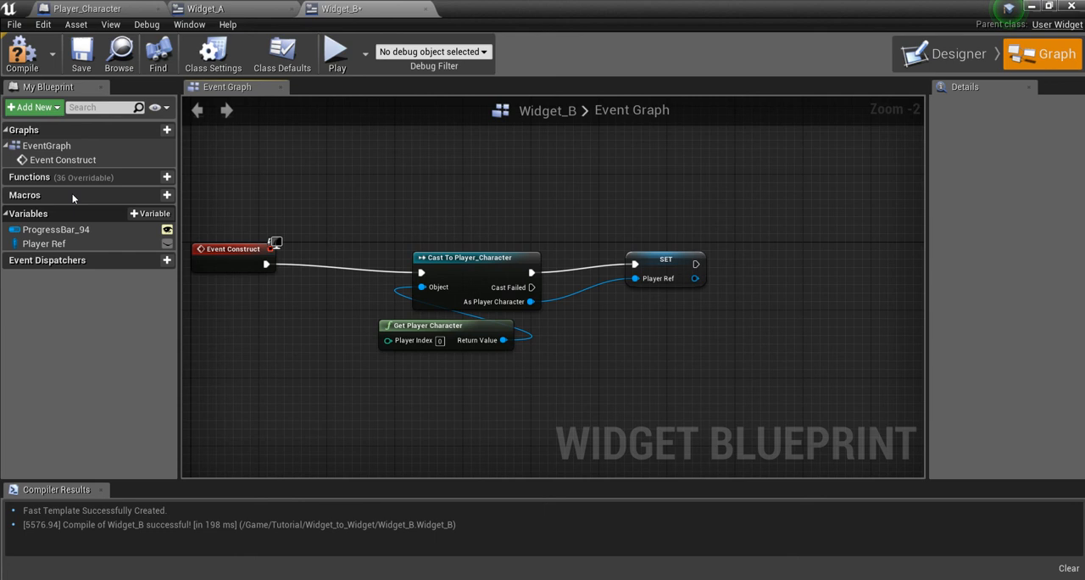
pyautogui.moveTo(153, 177)
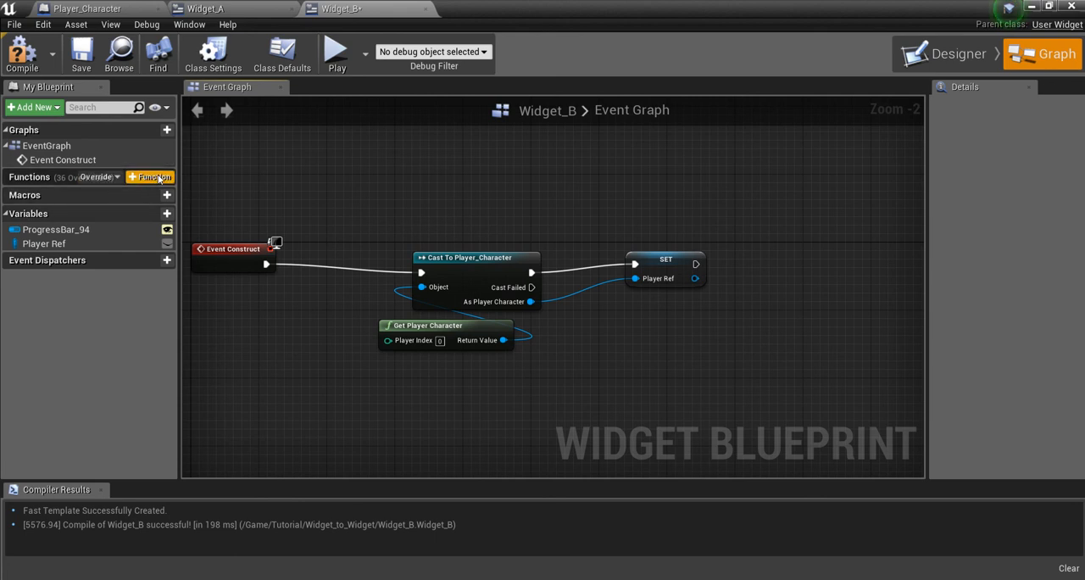
# Add a new function named Update Health to Widget_B.
pyautogui.click(150, 177)
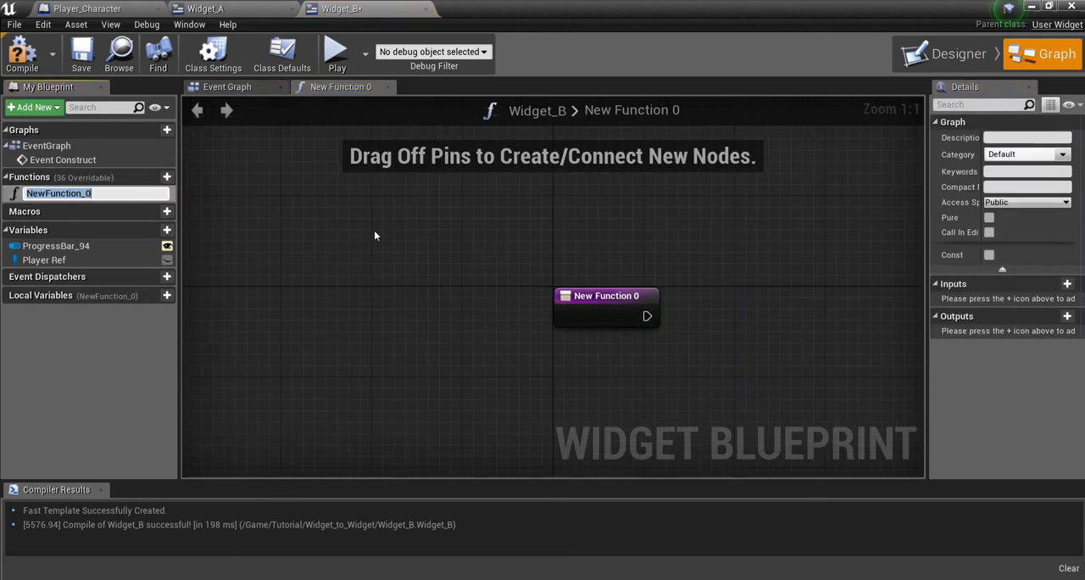
pyautogui.write('Update H')
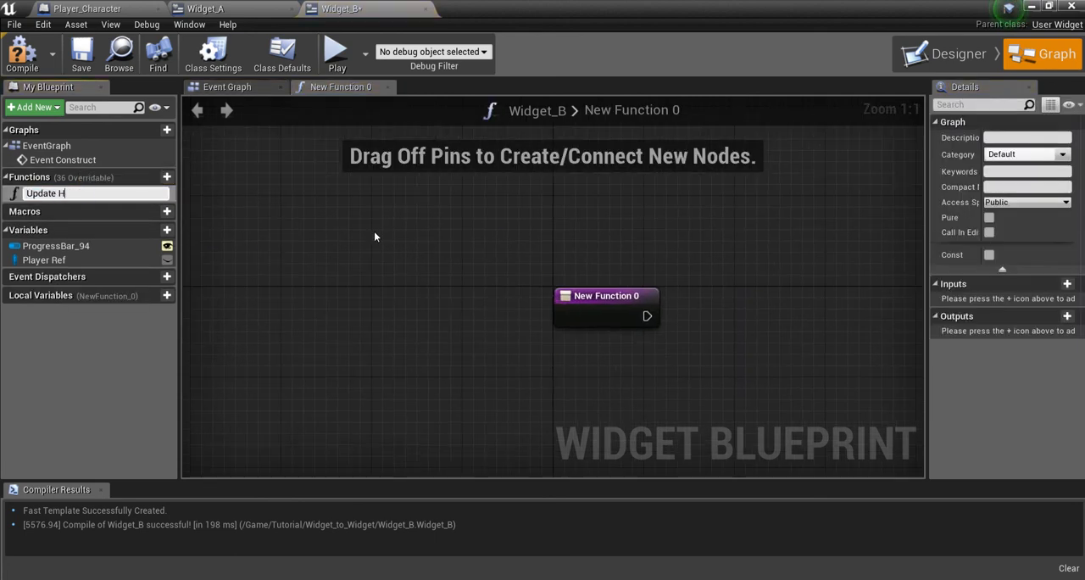
pyautogui.write('Update Health')
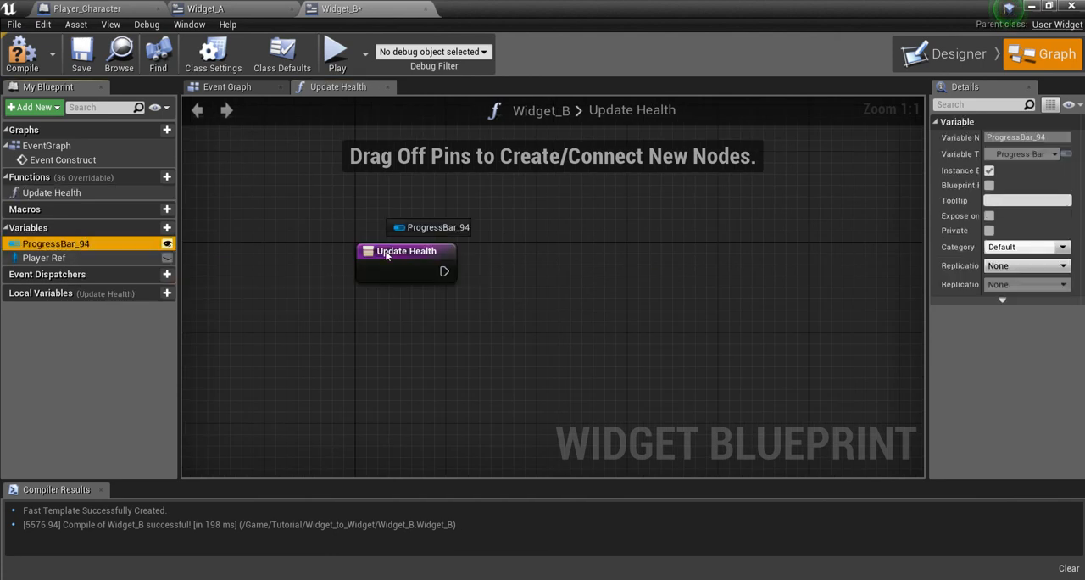
# In Update Health, place ProgressBar_94 and add a Set Percent node for it.
pyautogui.moveTo(56, 244); pyautogui.dragTo(412, 344)
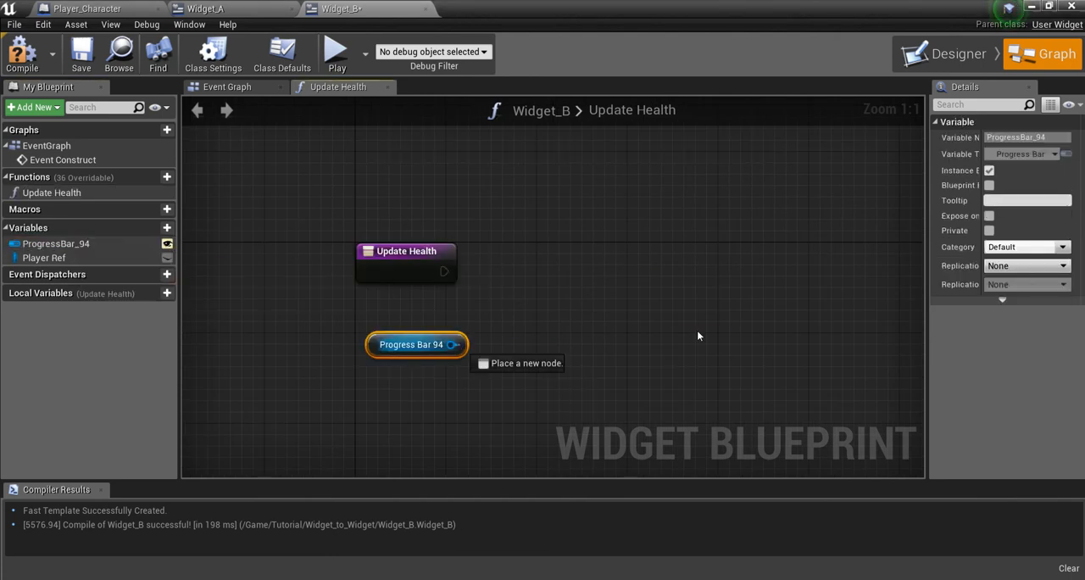
pyautogui.moveTo(455, 345); pyautogui.dragTo(721, 335)
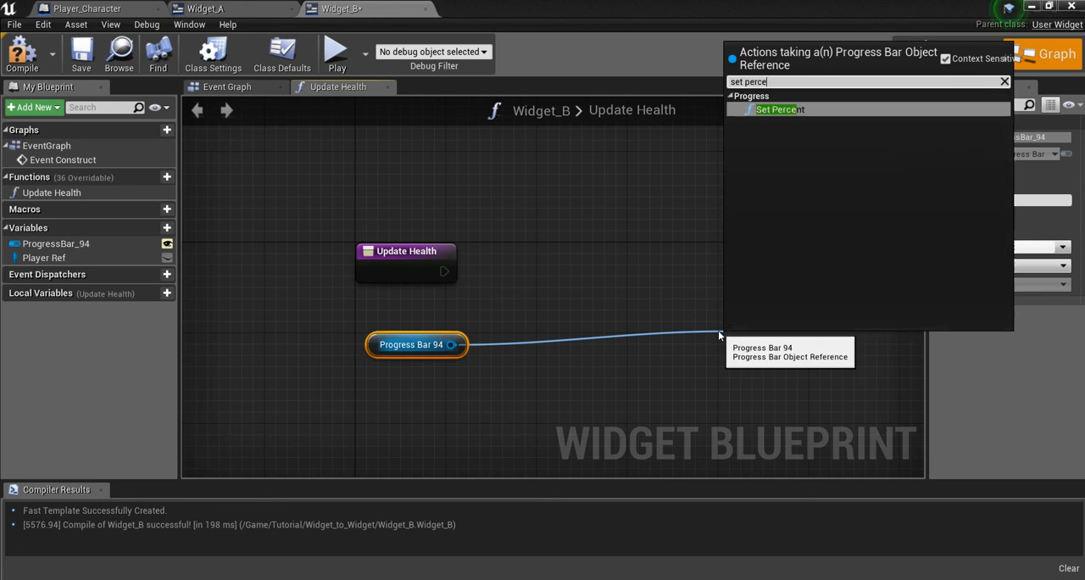
pyautogui.click(776, 108)
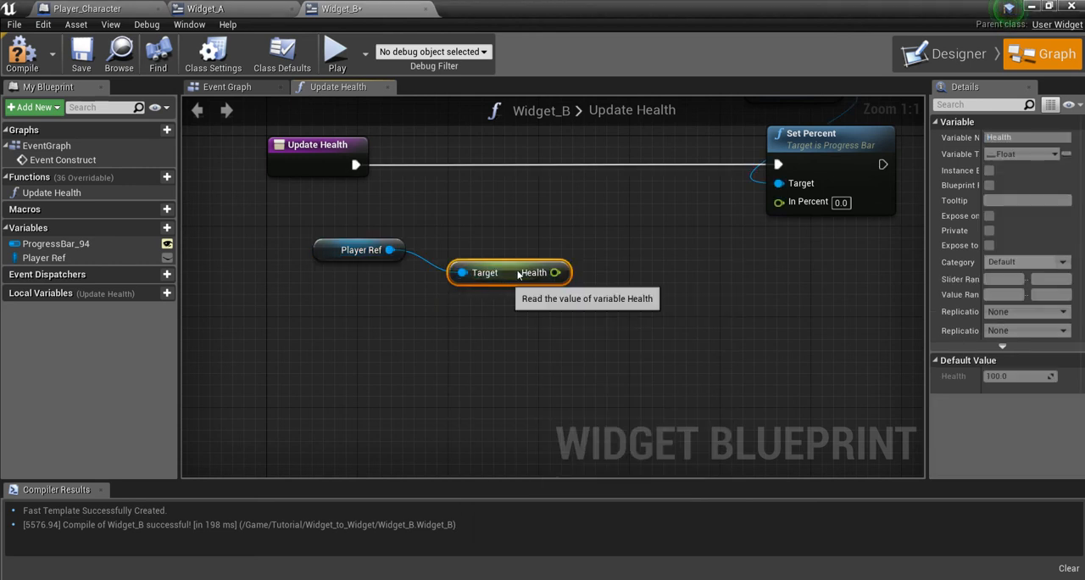
# Get Max Health from Player Ref and add a float division node off Health.
pyautogui.moveTo(390, 249); pyautogui.dragTo(443, 299)
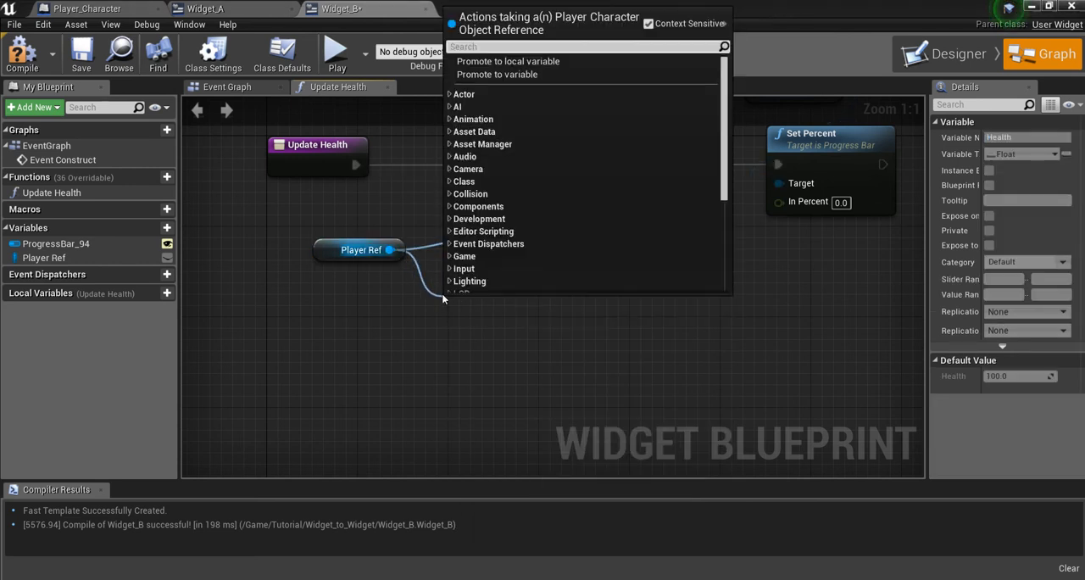
pyautogui.write('get max')
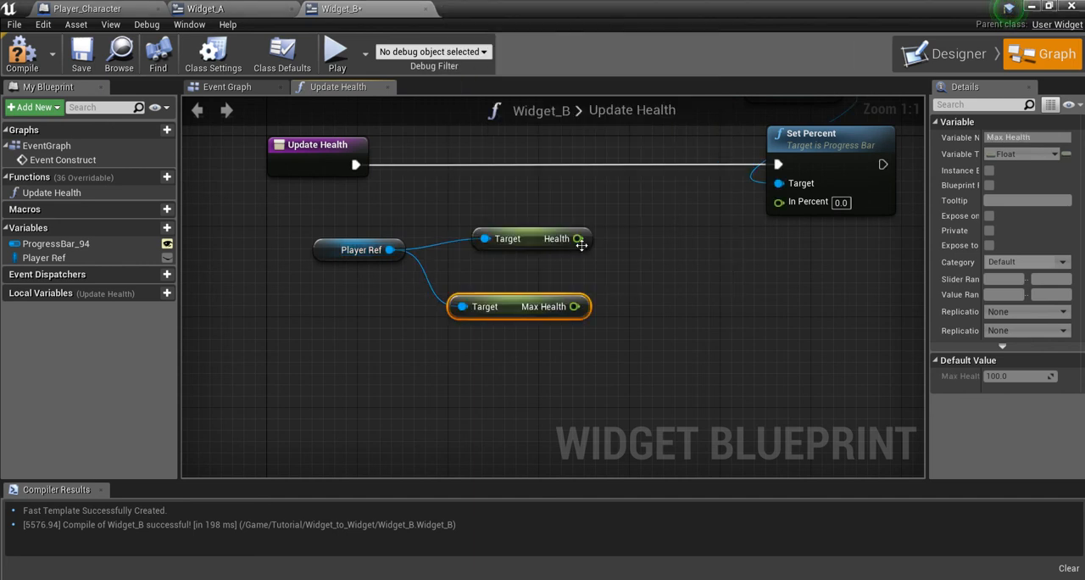
pyautogui.moveTo(579, 238); pyautogui.dragTo(628, 273)
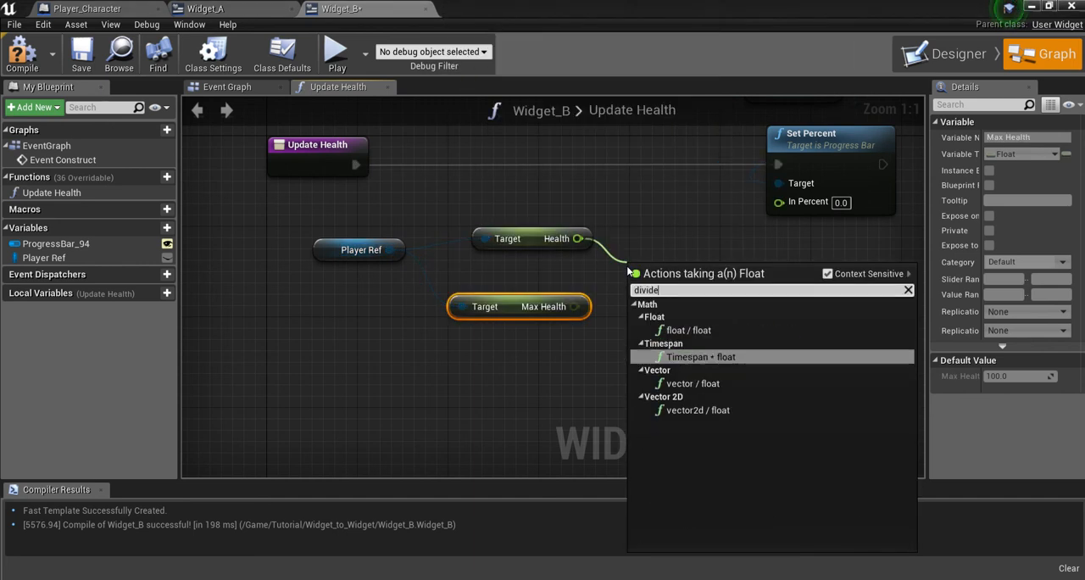
pyautogui.click(687, 330)
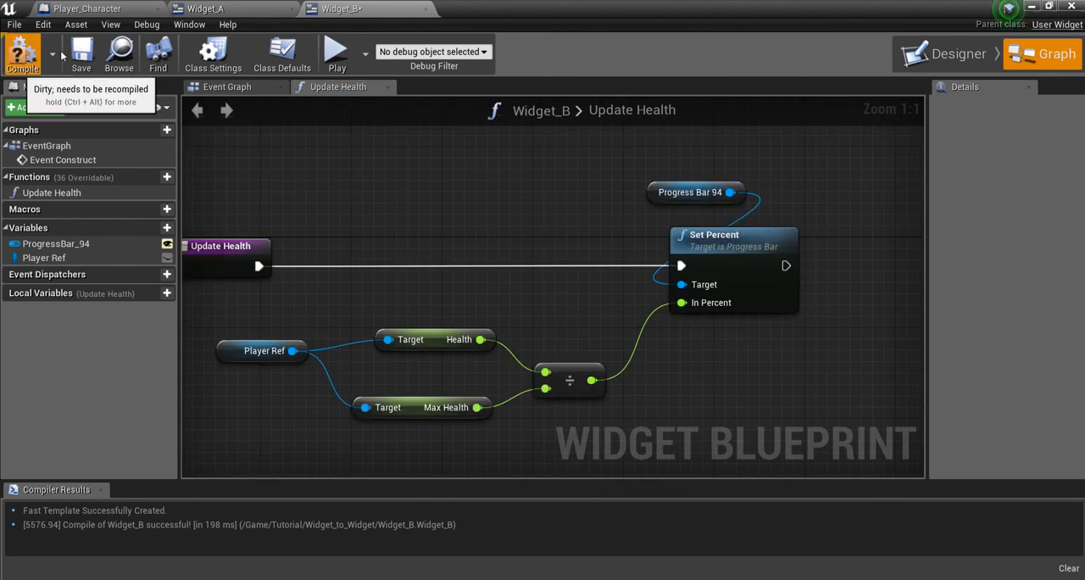
pyautogui.moveTo(203, 9)
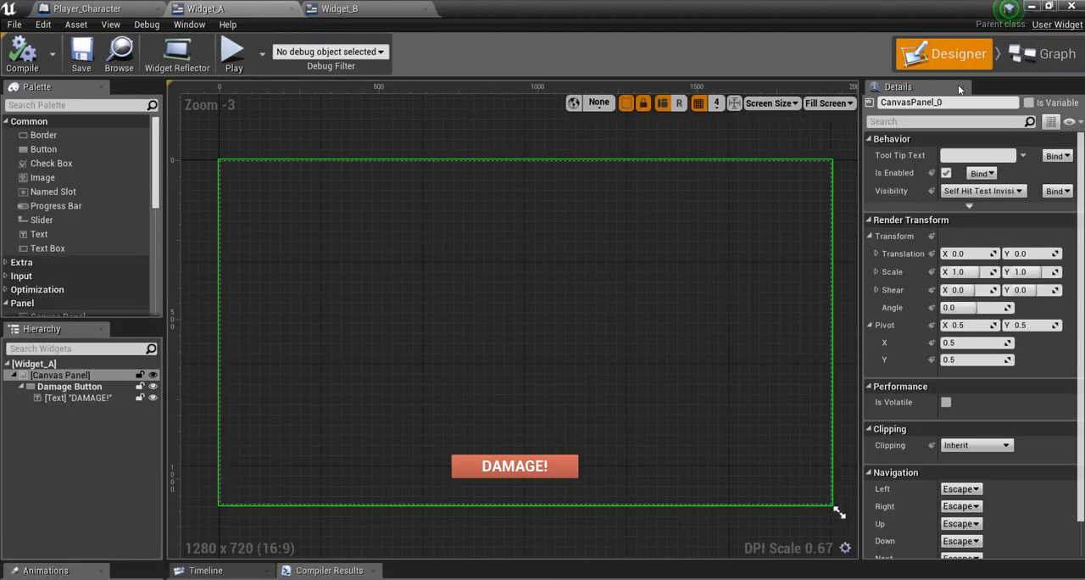
# In Widget_A's Designer, add an On Clicked event for DamageButton from its Details panel.
pyautogui.click(1047, 53)
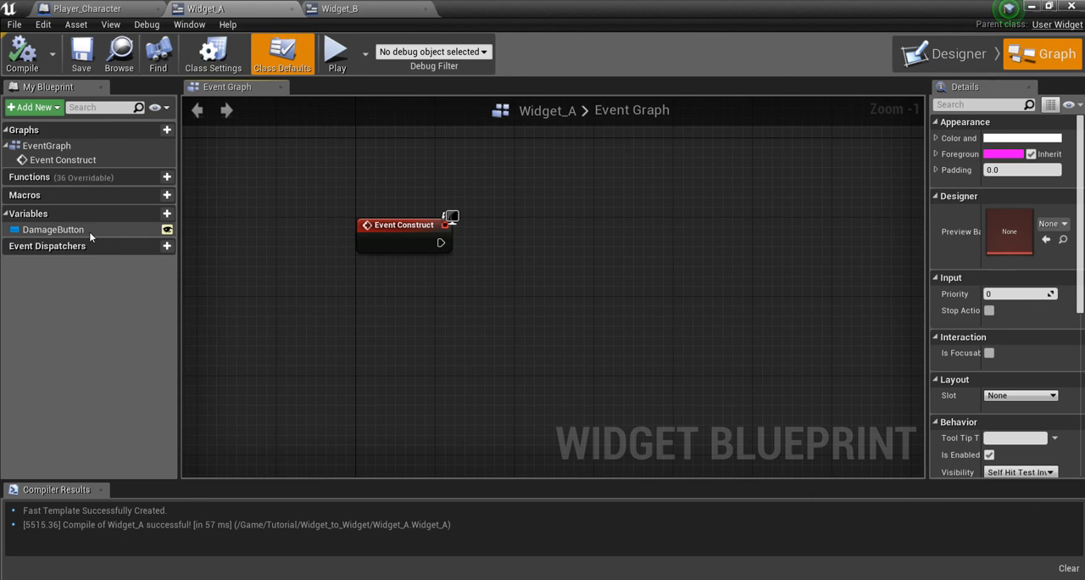
pyautogui.click(51, 230)
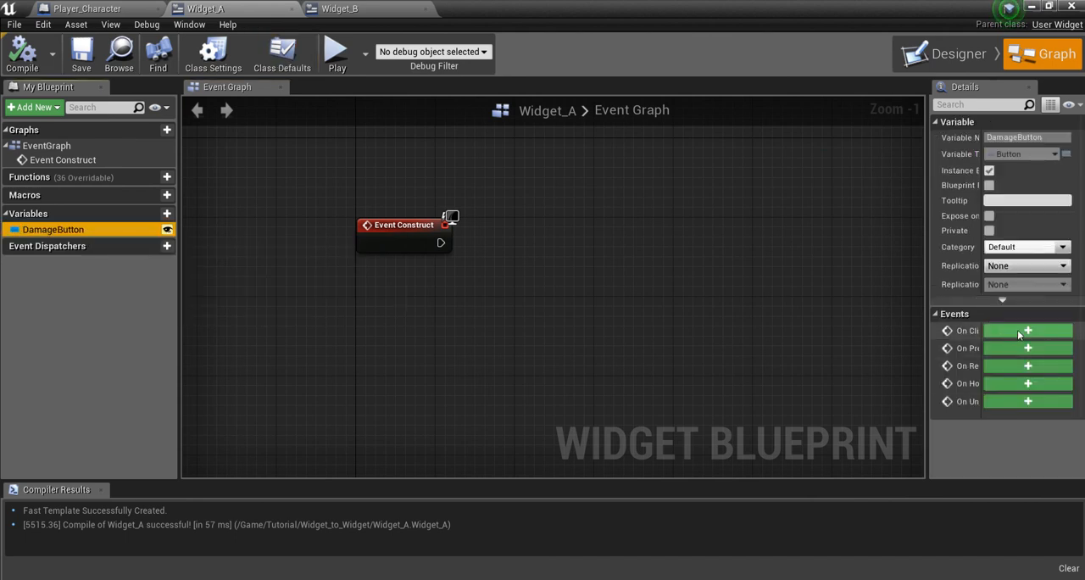
pyautogui.click(1031, 330)
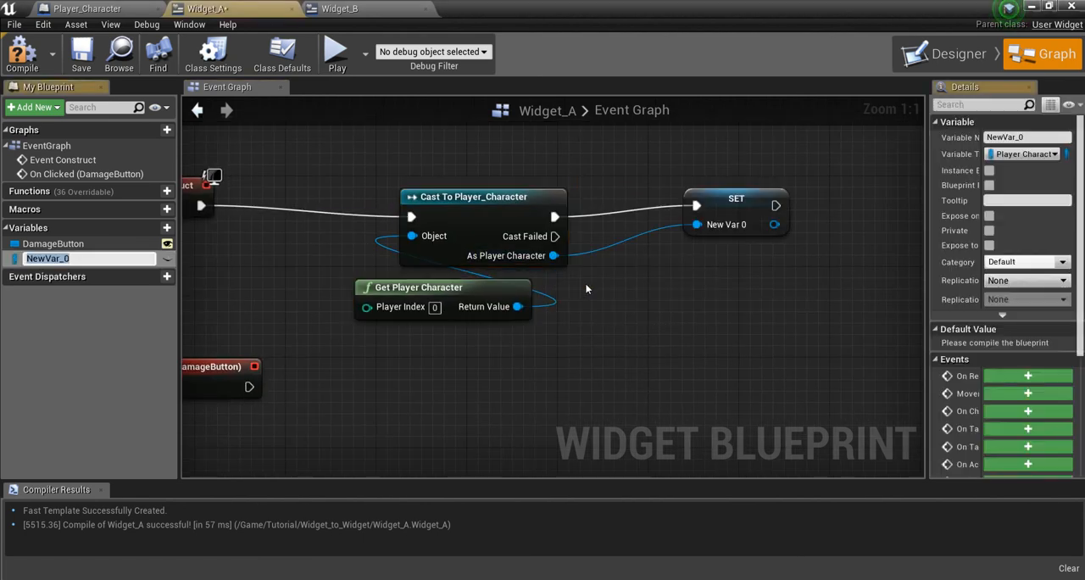
# Rename NewVar_0 to Player Ref and set its Health to Health minus 15.
pyautogui.write('Player Ref')
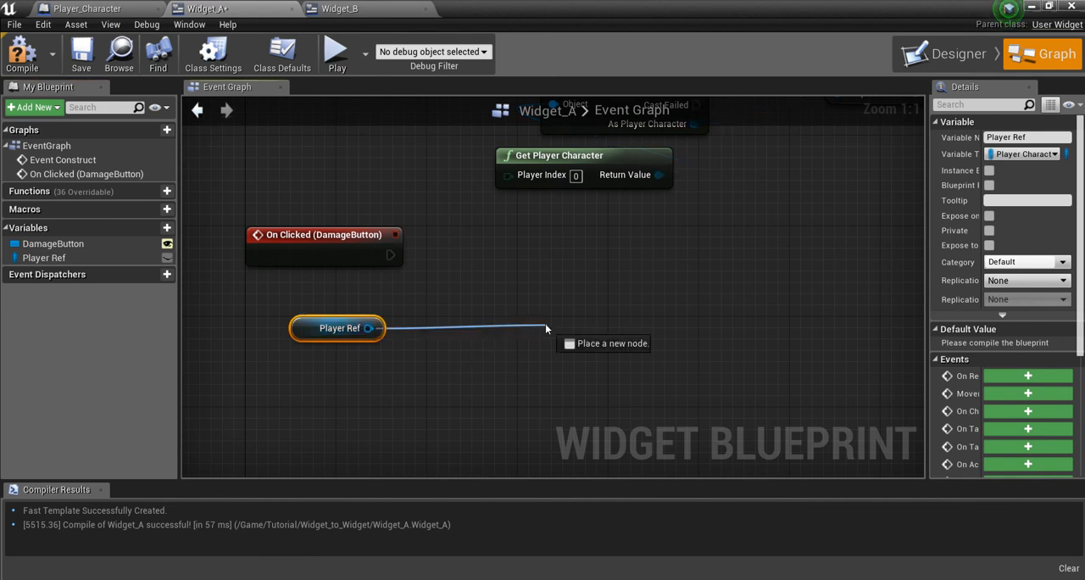
pyautogui.moveTo(544, 327)
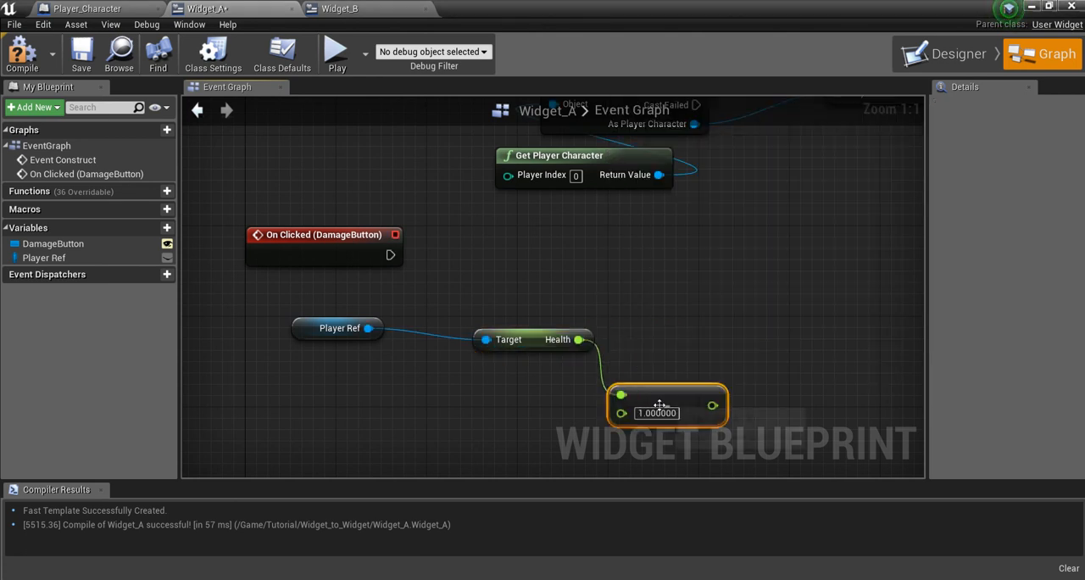
pyautogui.write('15')
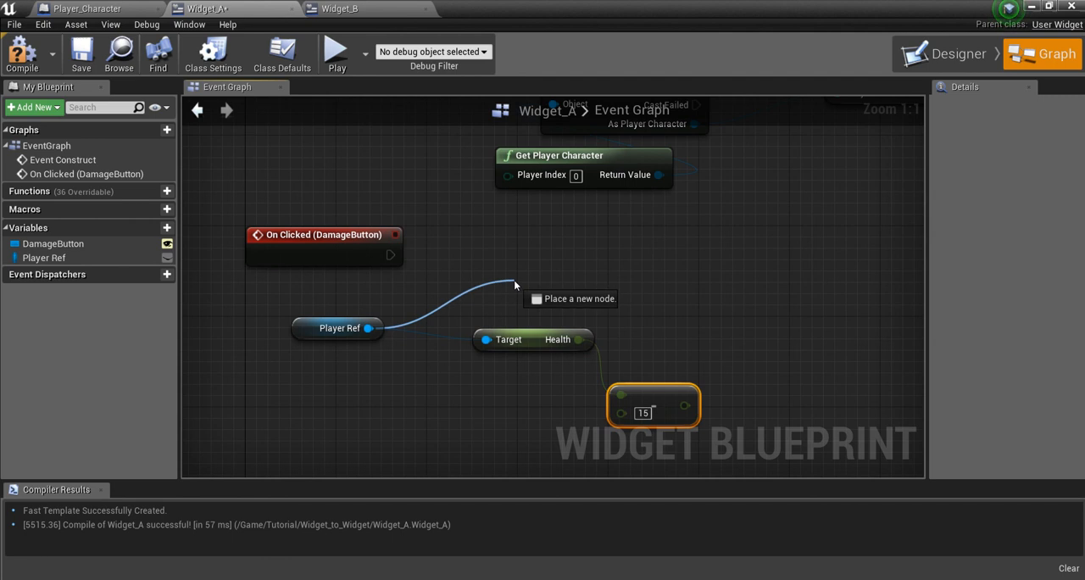
pyautogui.write('set hea')
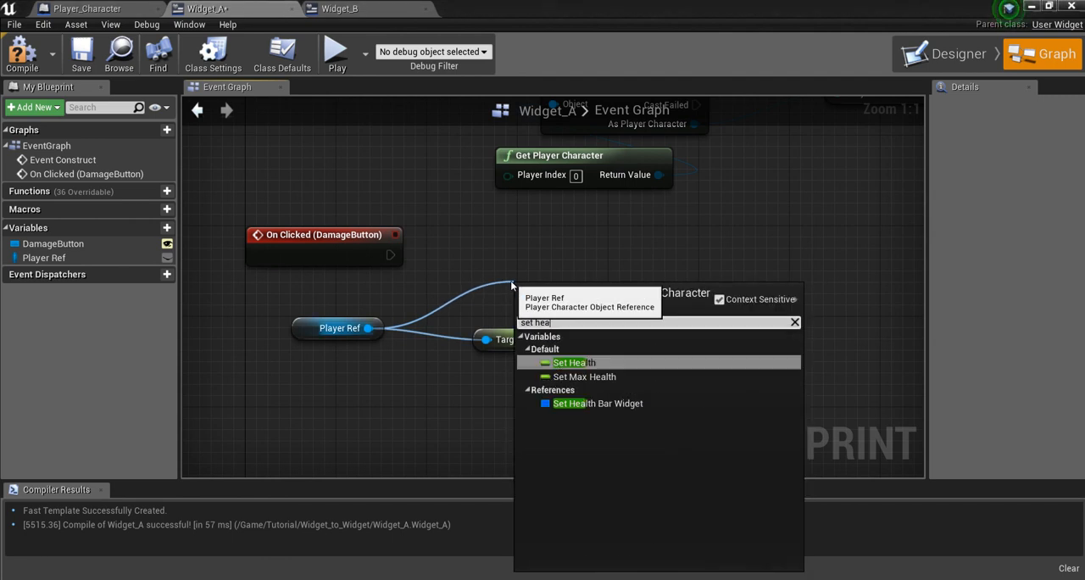
pyautogui.click(566, 362)
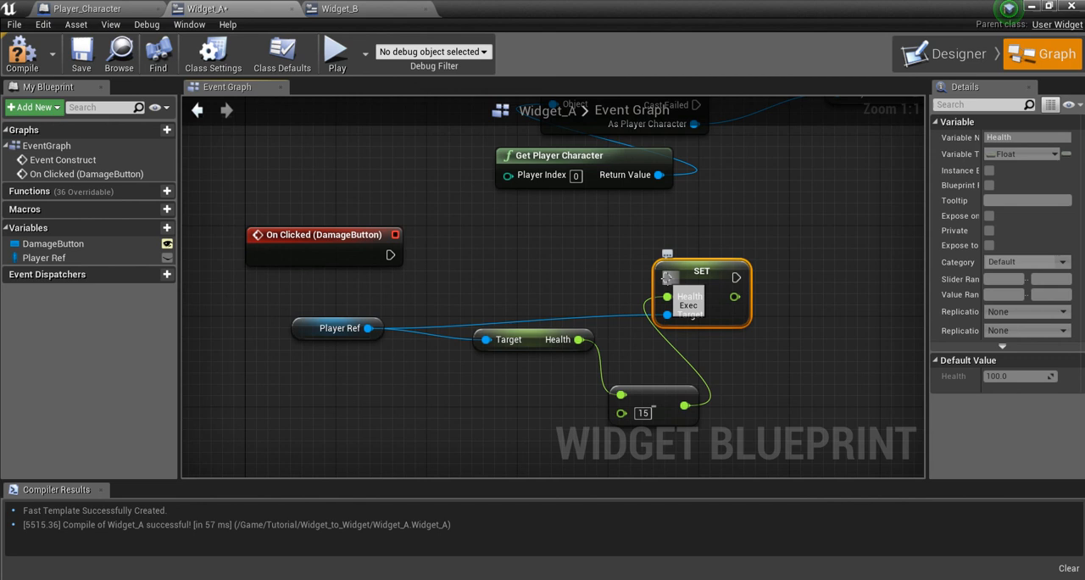
pyautogui.moveTo(391, 254); pyautogui.dragTo(668, 277)
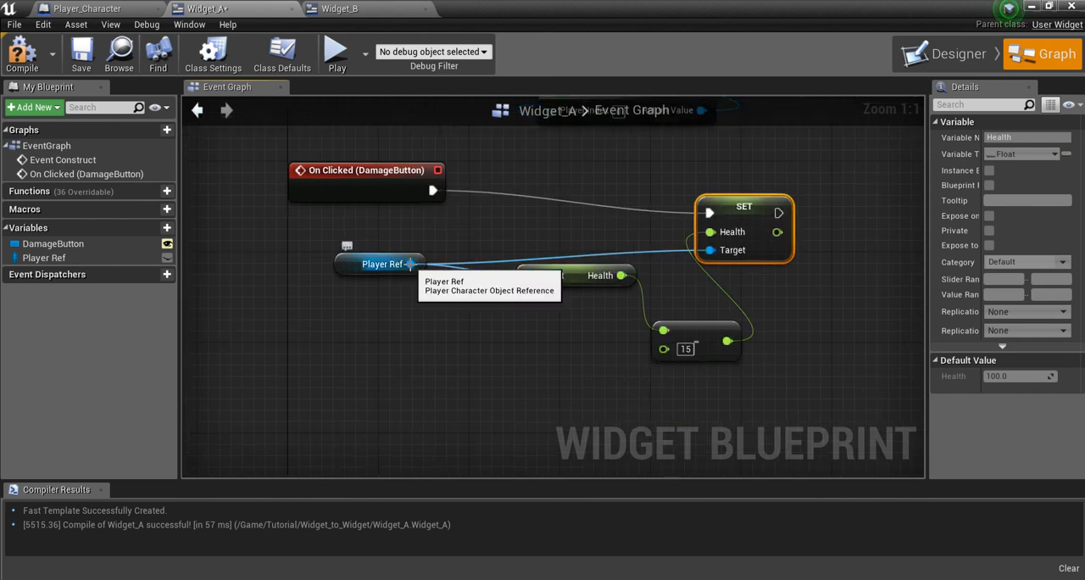
# Wire On Clicked into SET Health and get Widget B Ref from Player Ref.
pyautogui.click(346, 276)
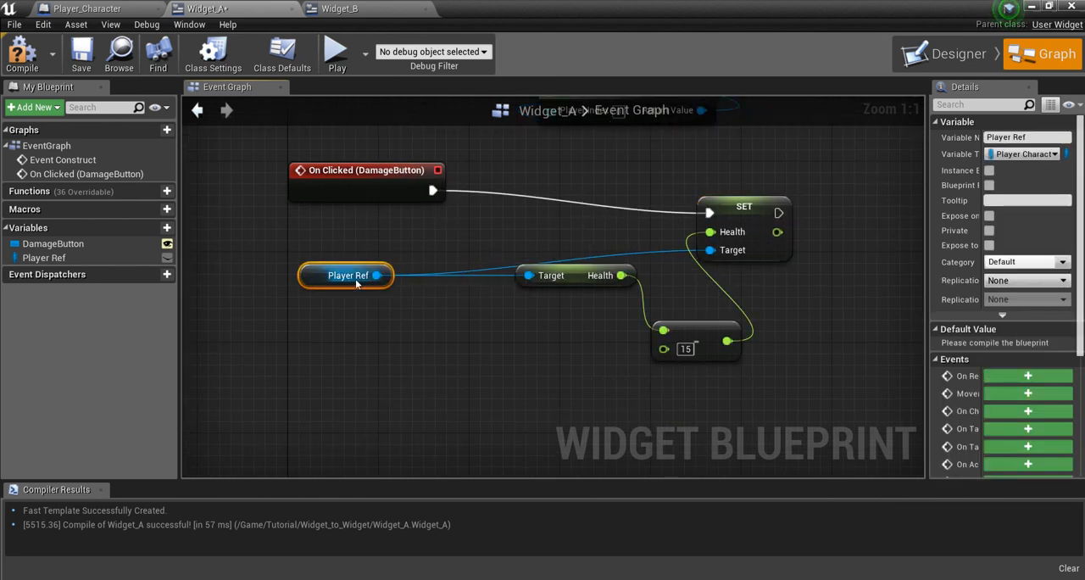
pyautogui.moveTo(368, 275); pyautogui.dragTo(435, 367)
pyautogui.write('get widget')
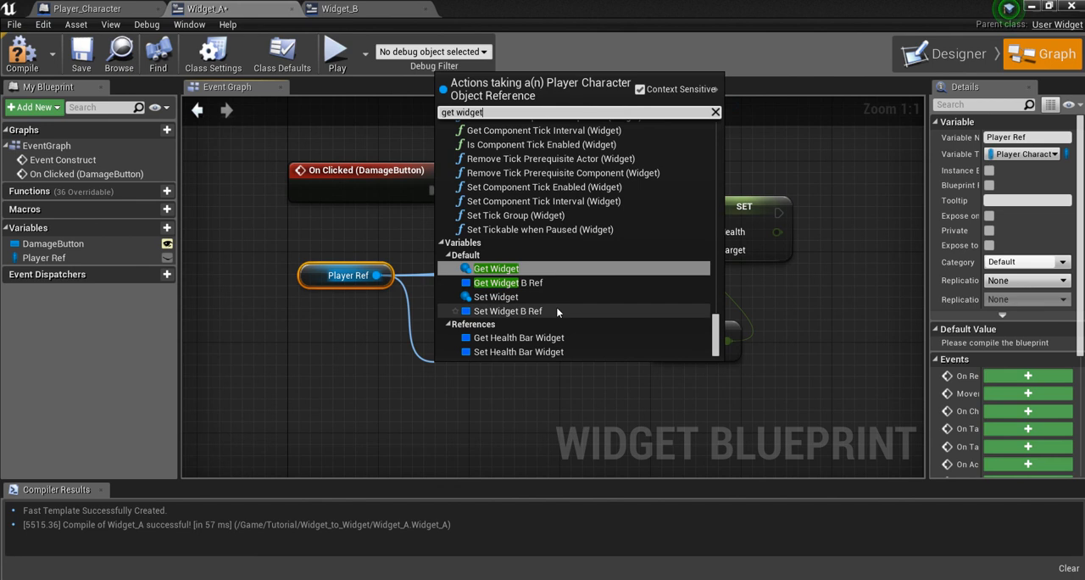
pyautogui.moveTo(496, 268)
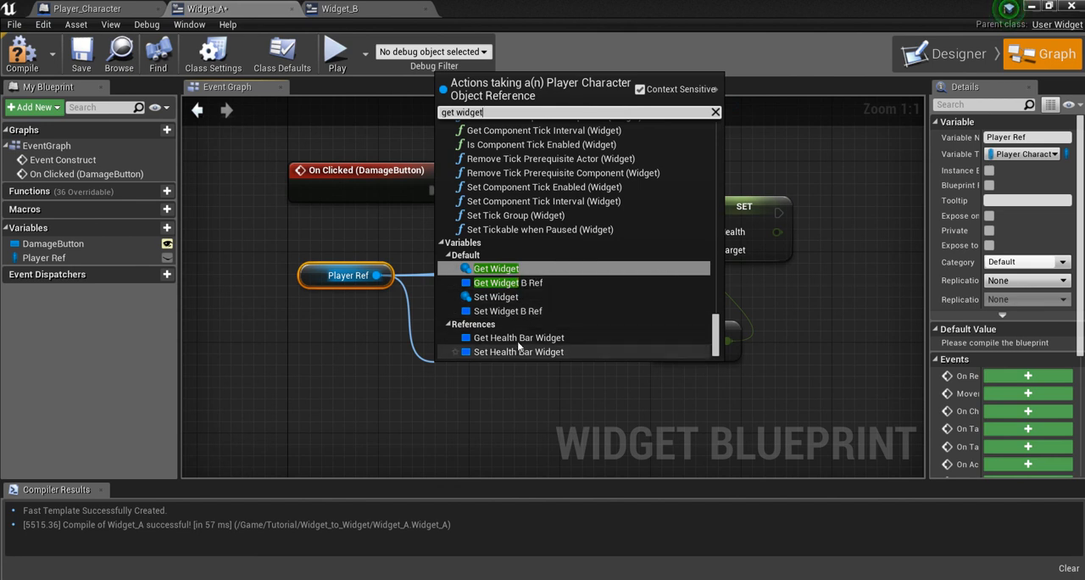
pyautogui.moveTo(521, 319)
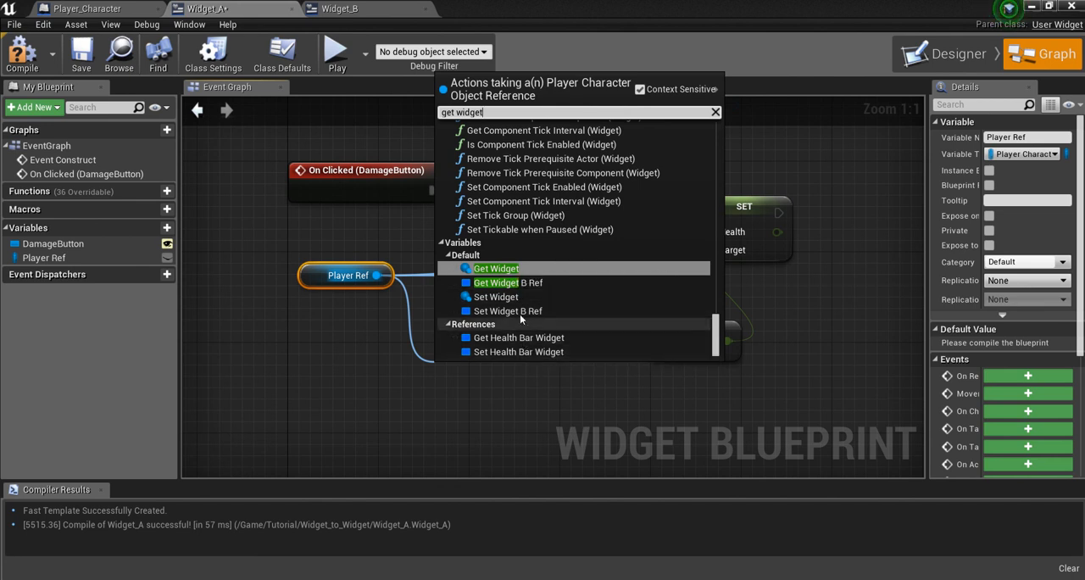
pyautogui.moveTo(500, 283)
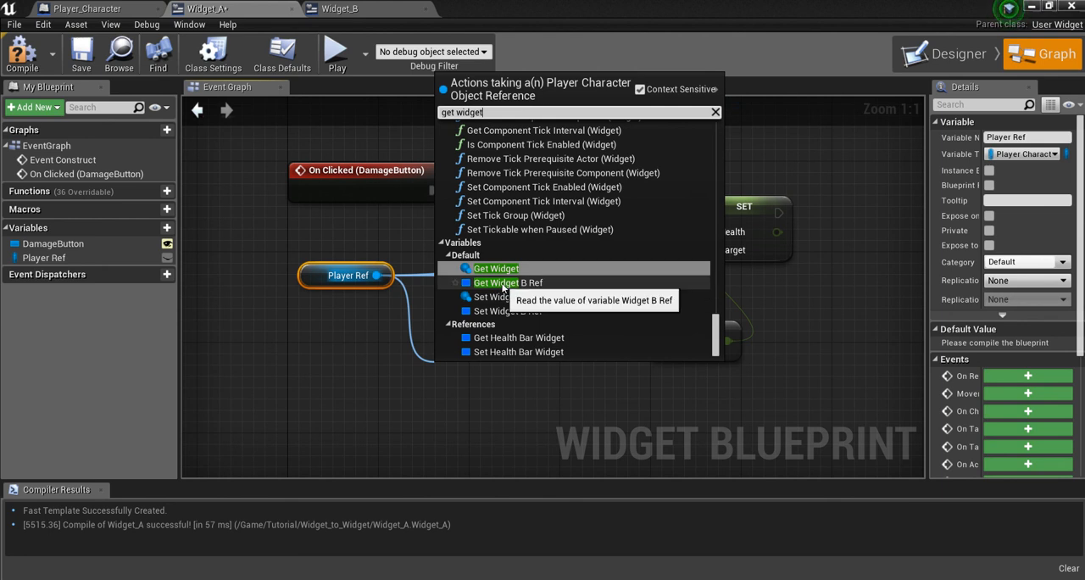
pyautogui.click(508, 283)
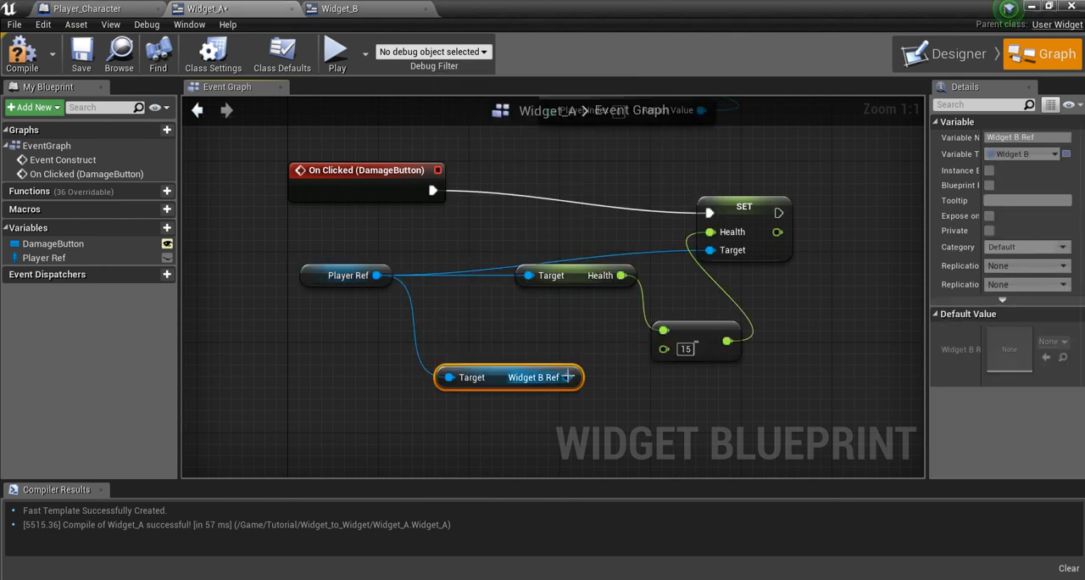
# Call Update Health on Widget B Ref after SET Health, then play the level.
pyautogui.moveTo(567, 378); pyautogui.dragTo(632, 401)
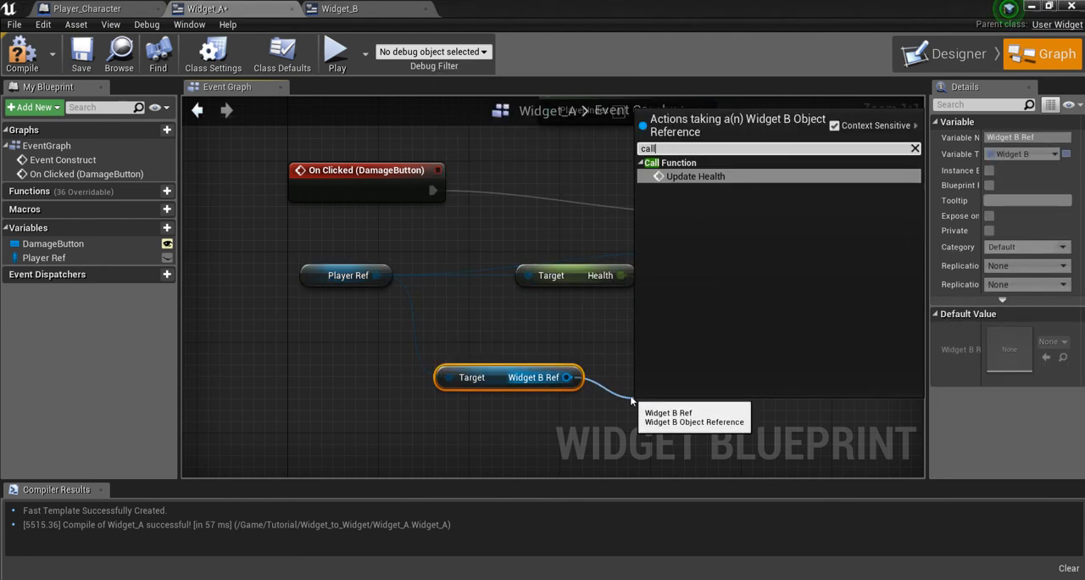
pyautogui.click(696, 176)
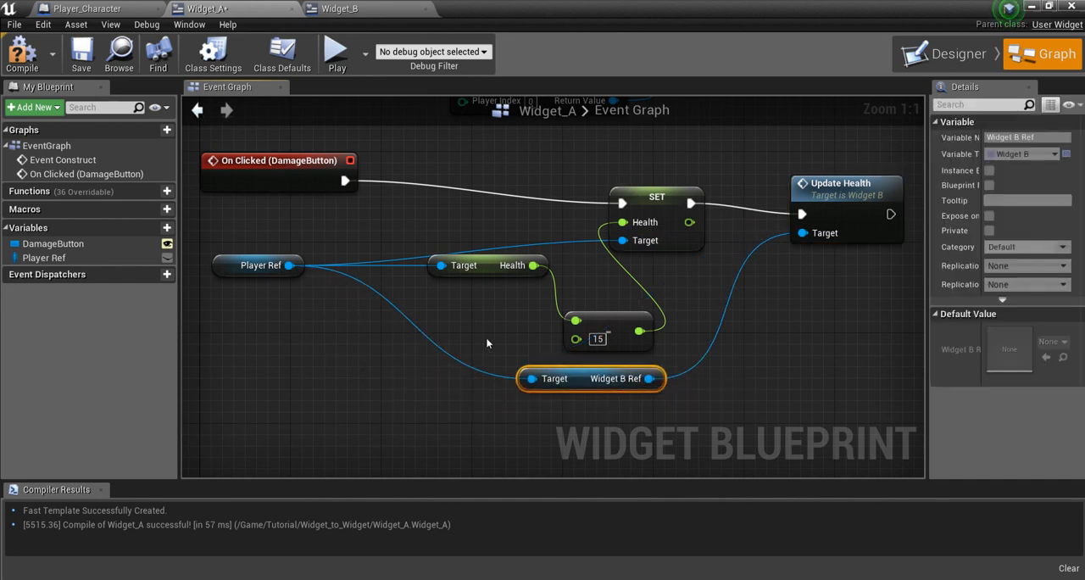
pyautogui.click(840, 183)
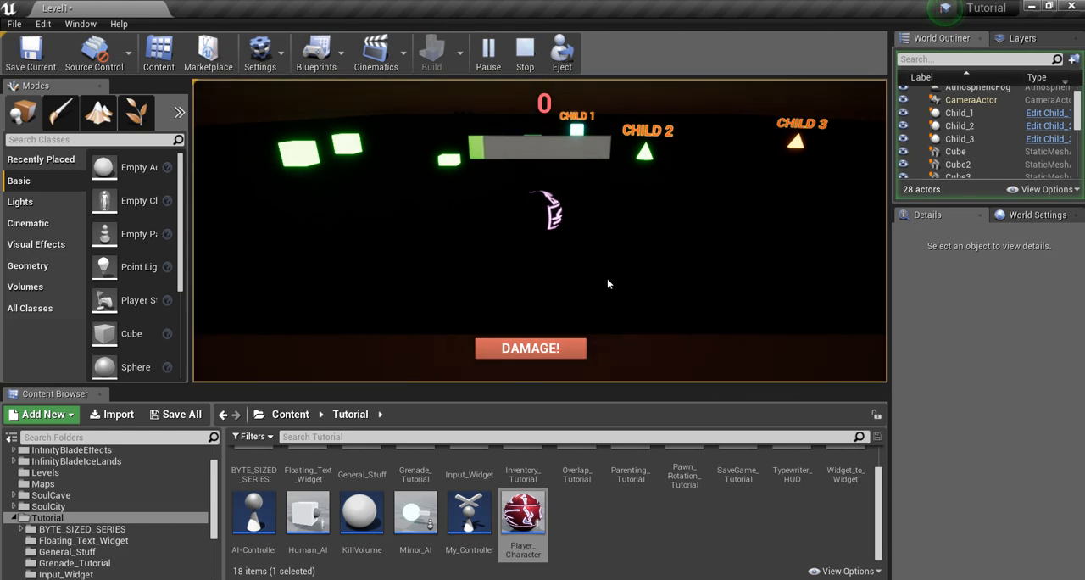
pyautogui.moveTo(545, 158)
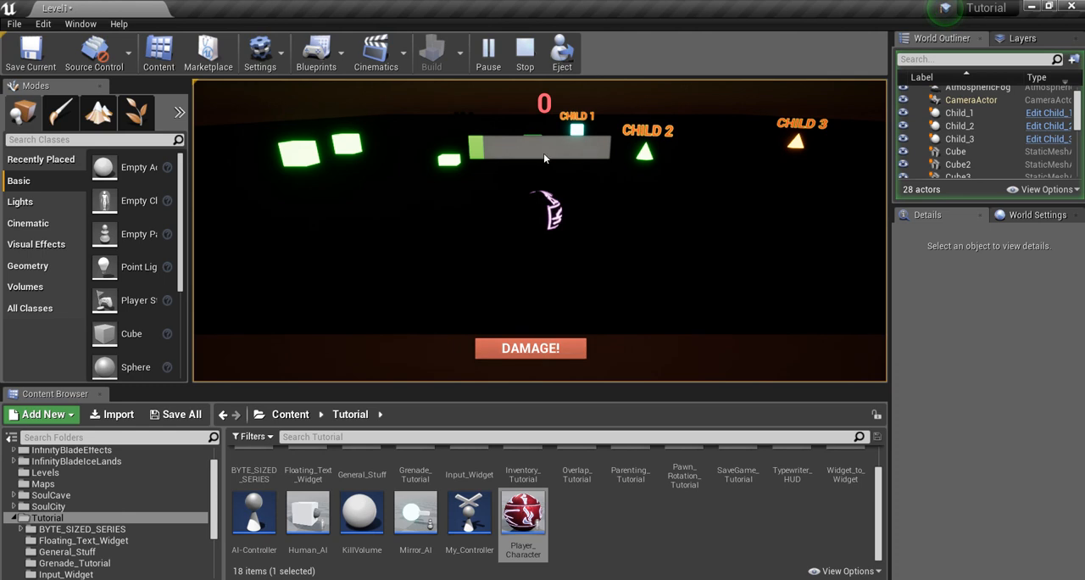
pyautogui.moveTo(543, 227)
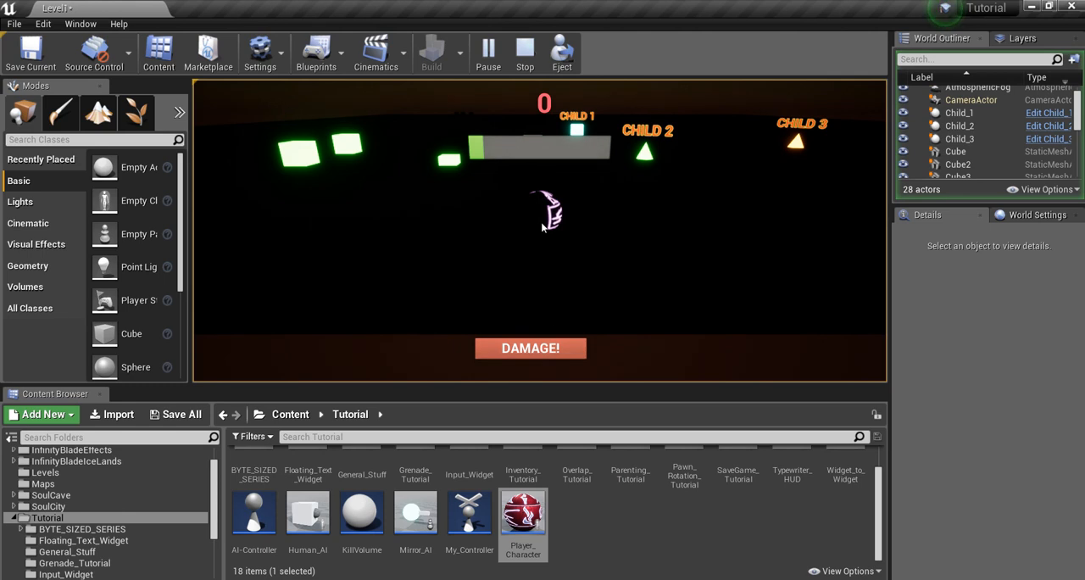
pyautogui.moveTo(513, 238)
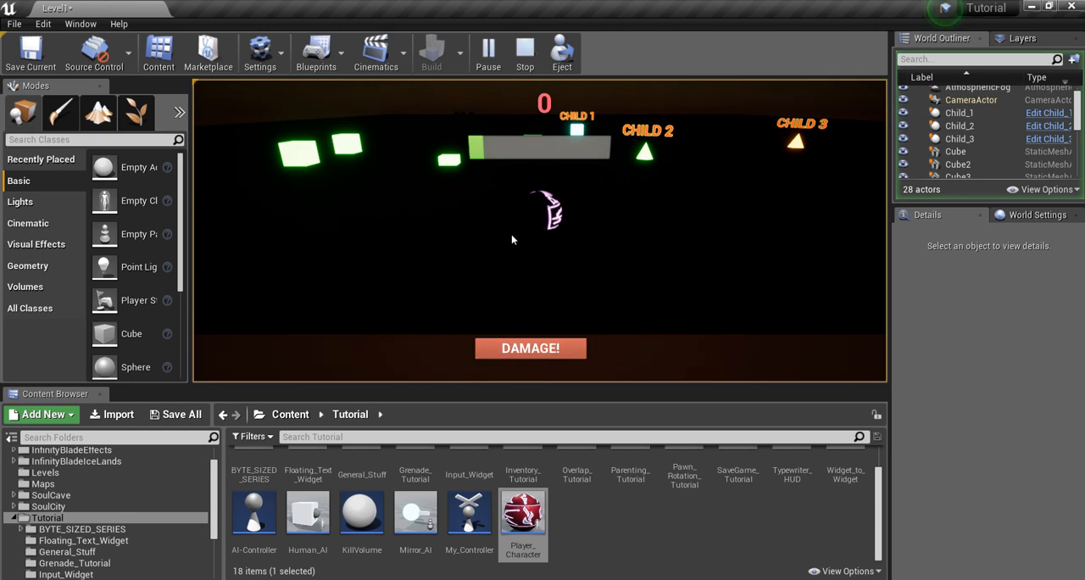
pyautogui.moveTo(434, 255)
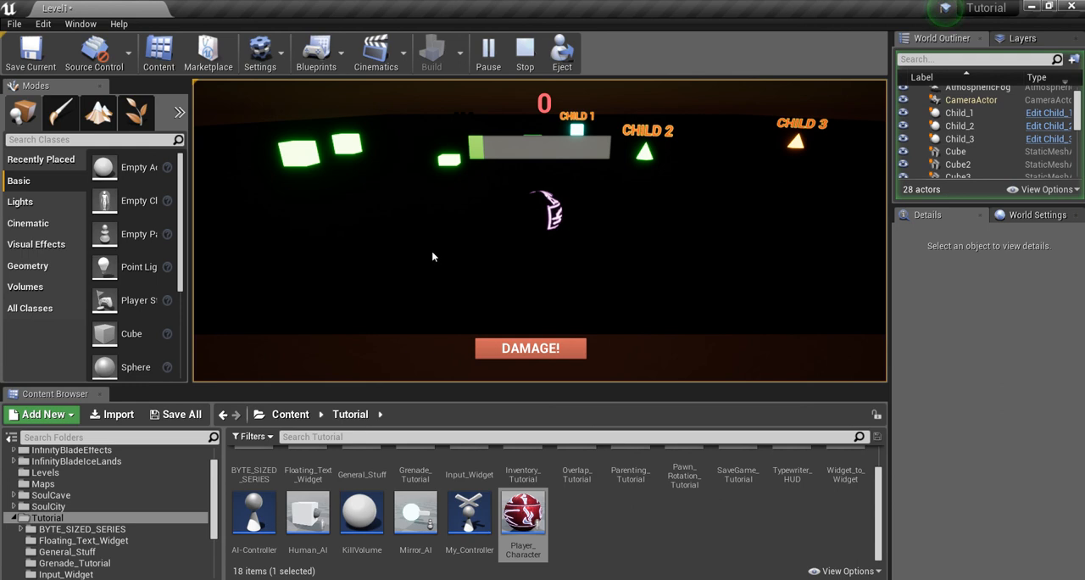
pyautogui.moveTo(456, 242)
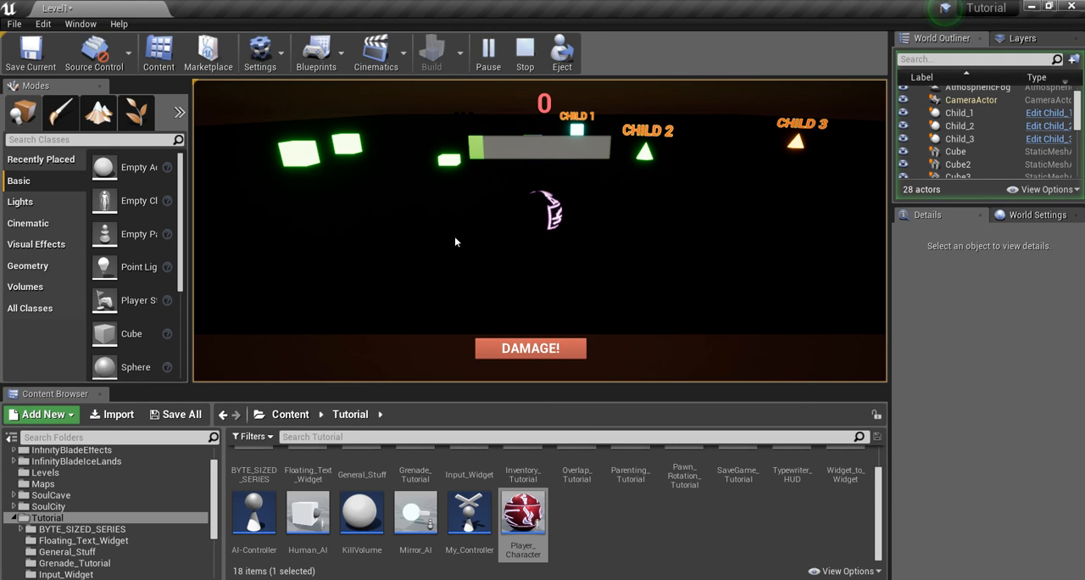
pyautogui.moveTo(461, 245)
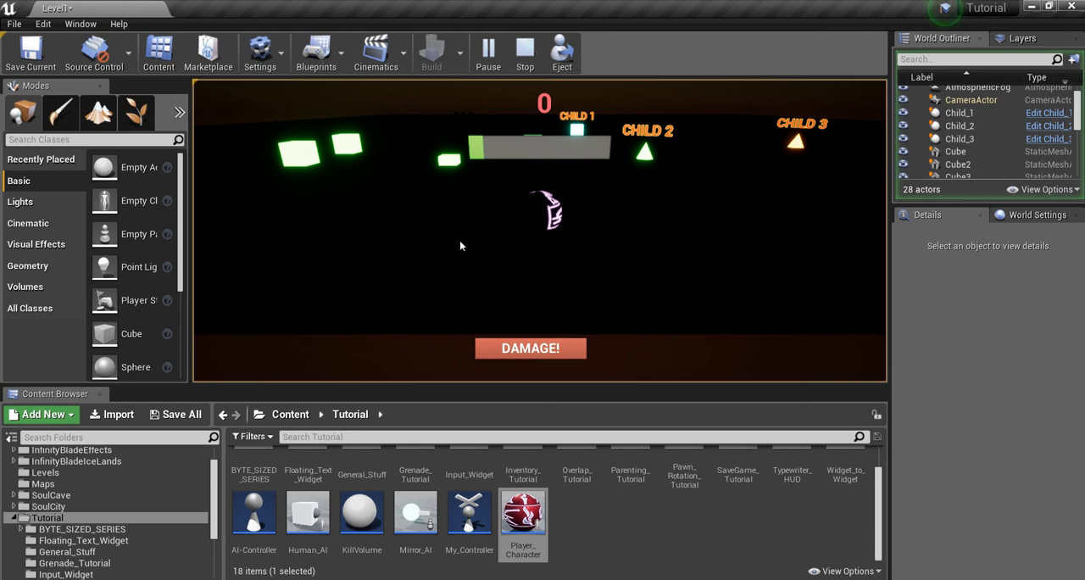